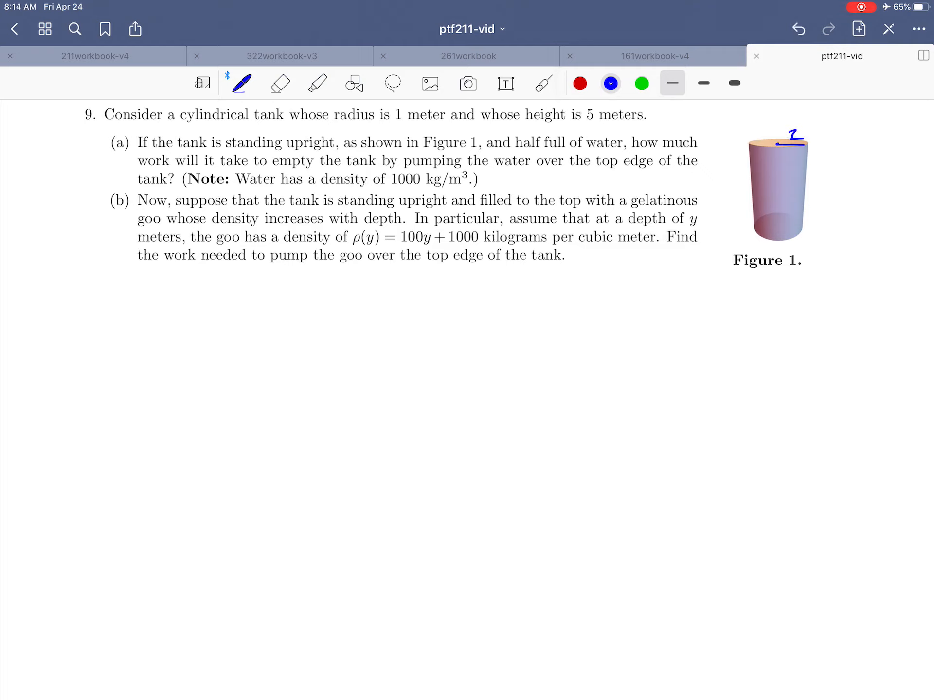
Label the tank height 5 with arrows and point an arrow at part (a)
left_click_drag(730, 149, 725, 185)
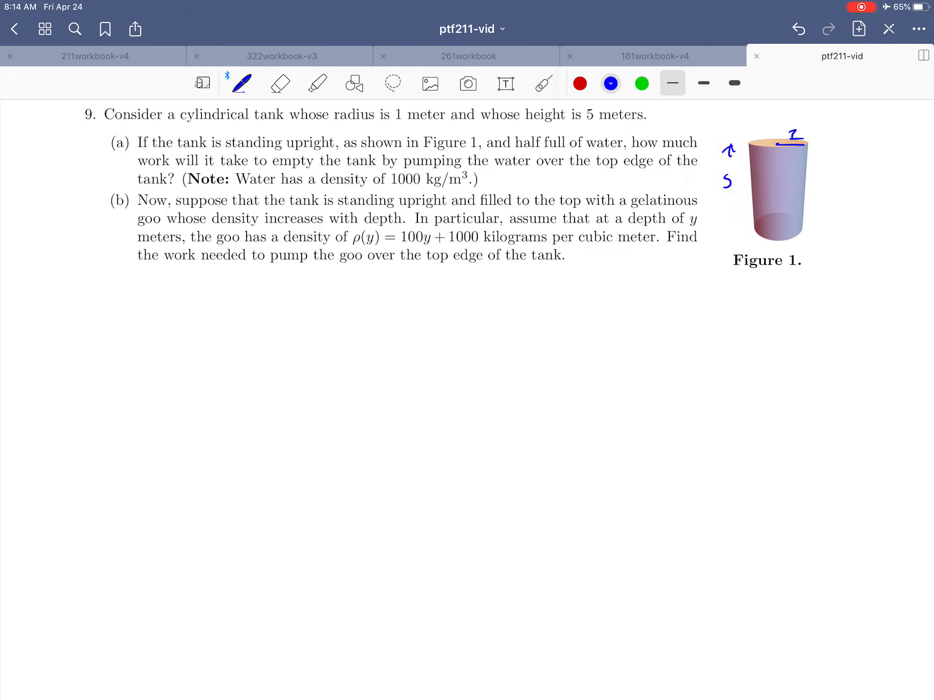
left_click_drag(728, 202, 728, 239)
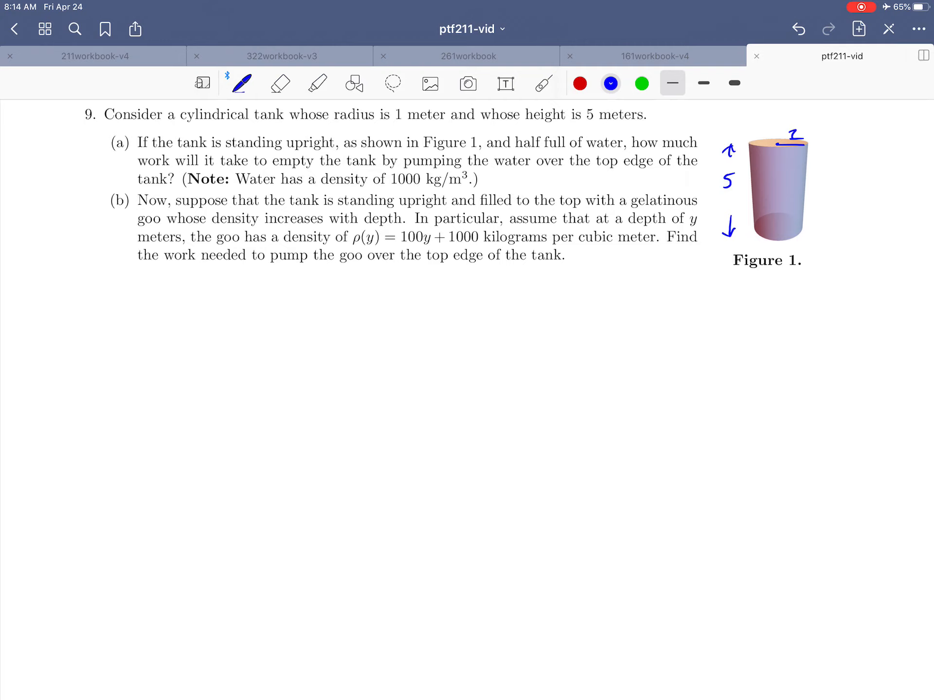
left_click_drag(59, 143, 98, 144)
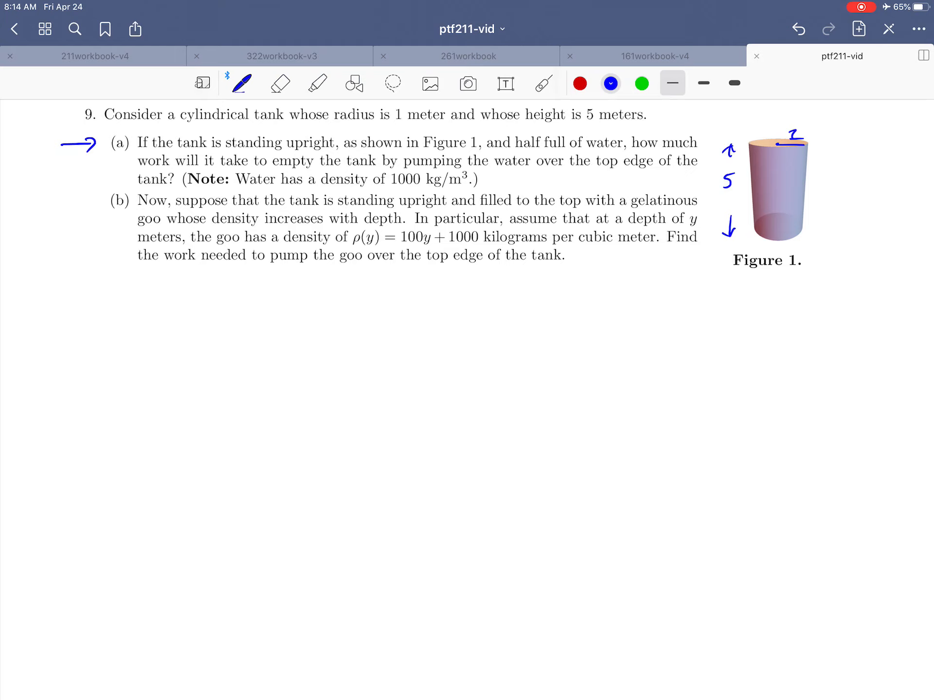
Outline the half-full water level as an ellipse and hatch the water below it
left_click_drag(727, 190, 805, 190)
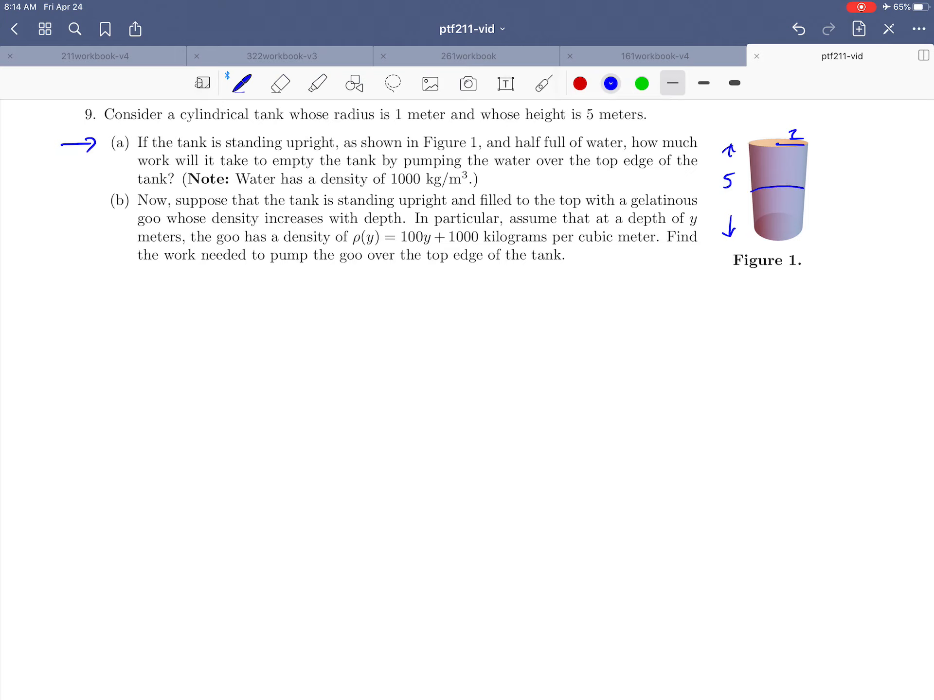
left_click_drag(762, 191, 810, 191)
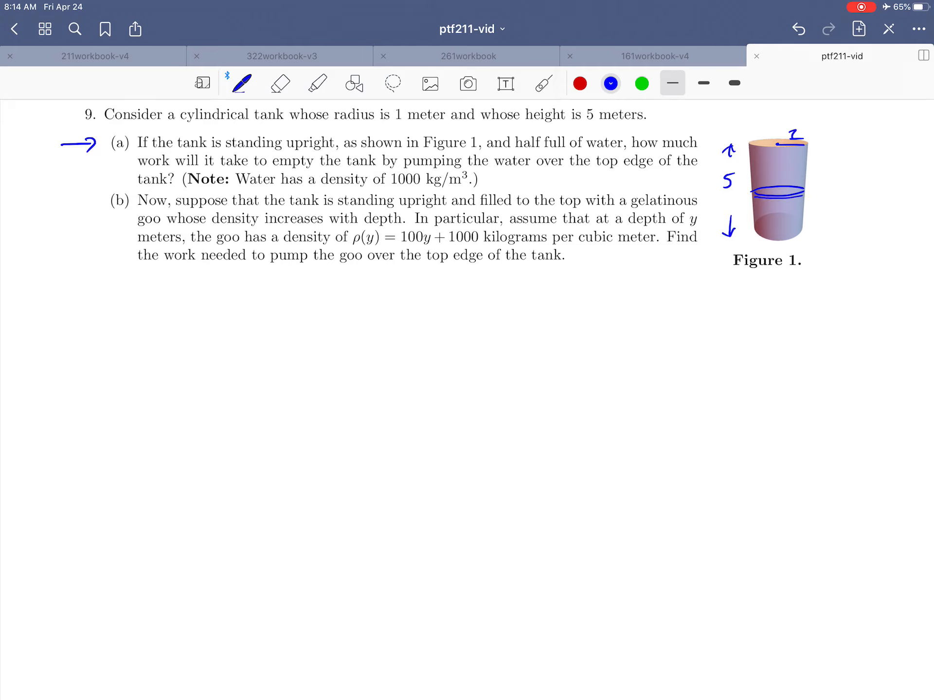
left_click_drag(769, 205, 786, 238)
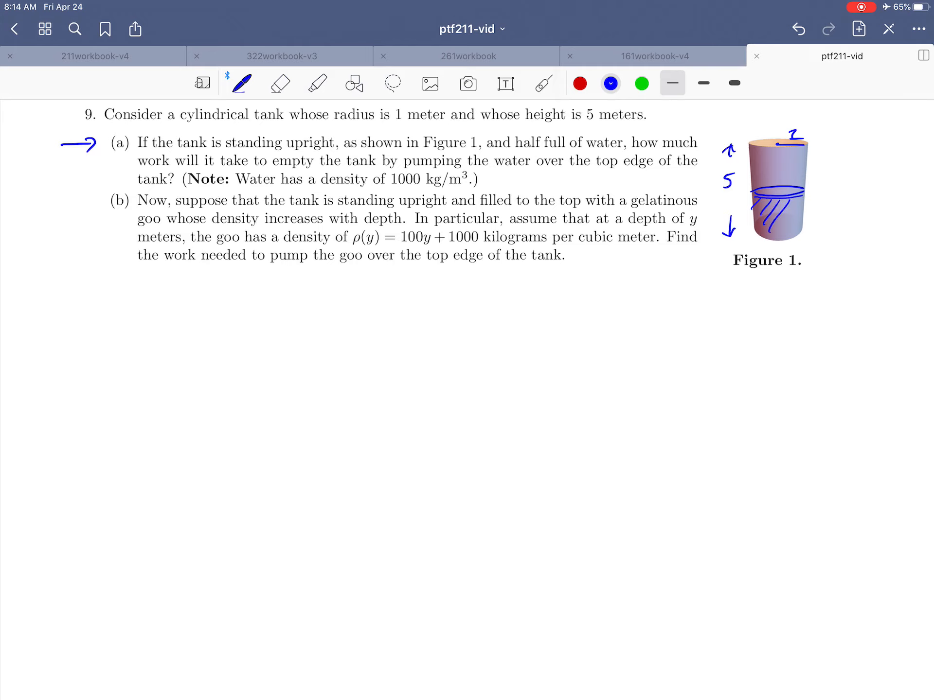
left_click_drag(757, 214, 798, 227)
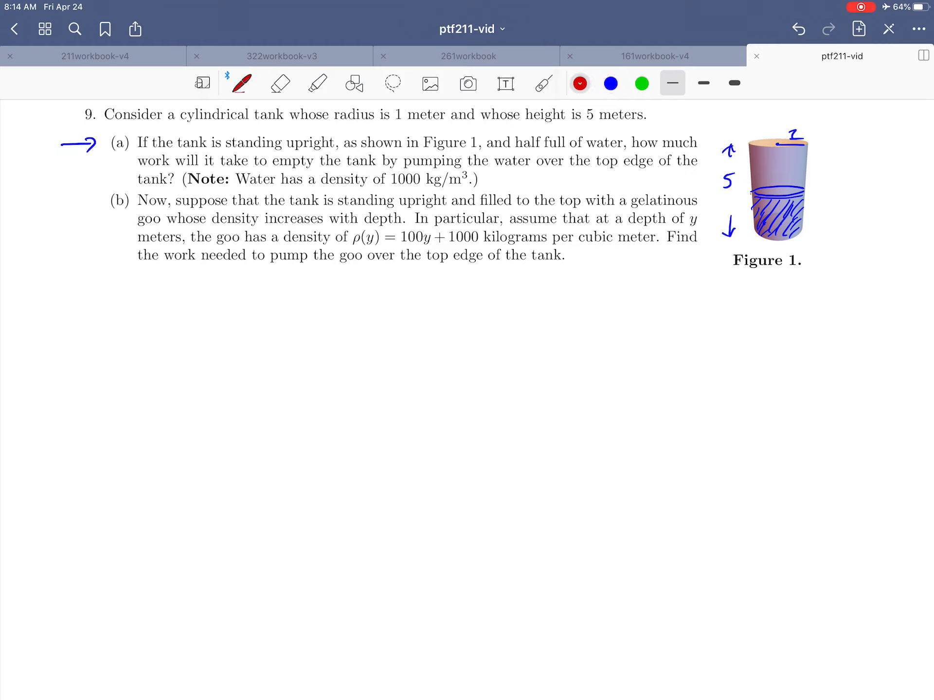
Trace the water surface and tank base in red, then return to the blue pen
left_click_drag(757, 196, 804, 202)
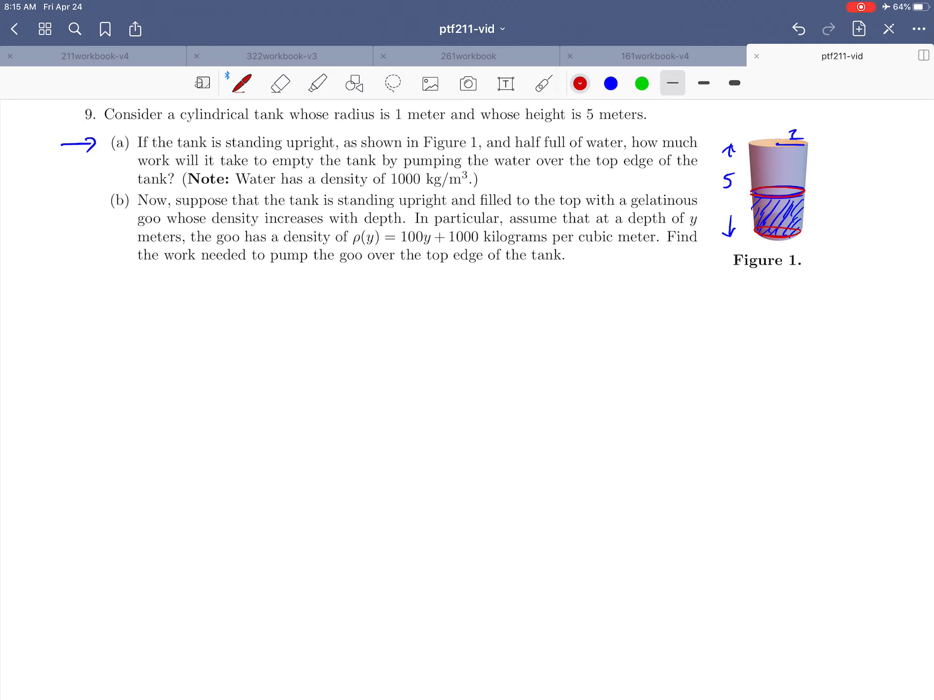
left_click(611, 84)
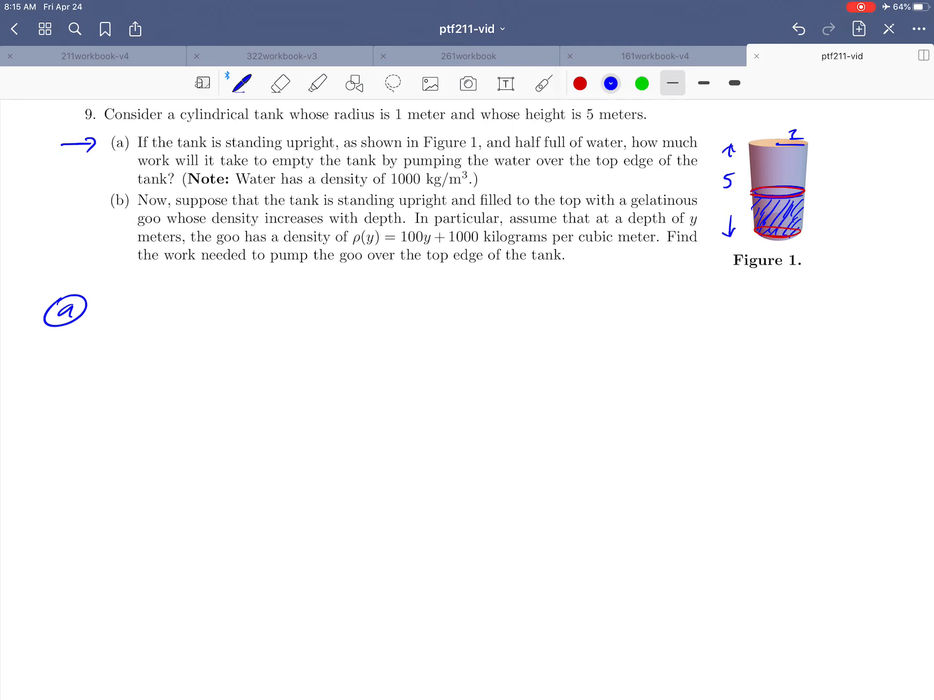
Sketch a new tank cylinder in blue with its water-level ellipse
left_click_drag(723, 310, 775, 309)
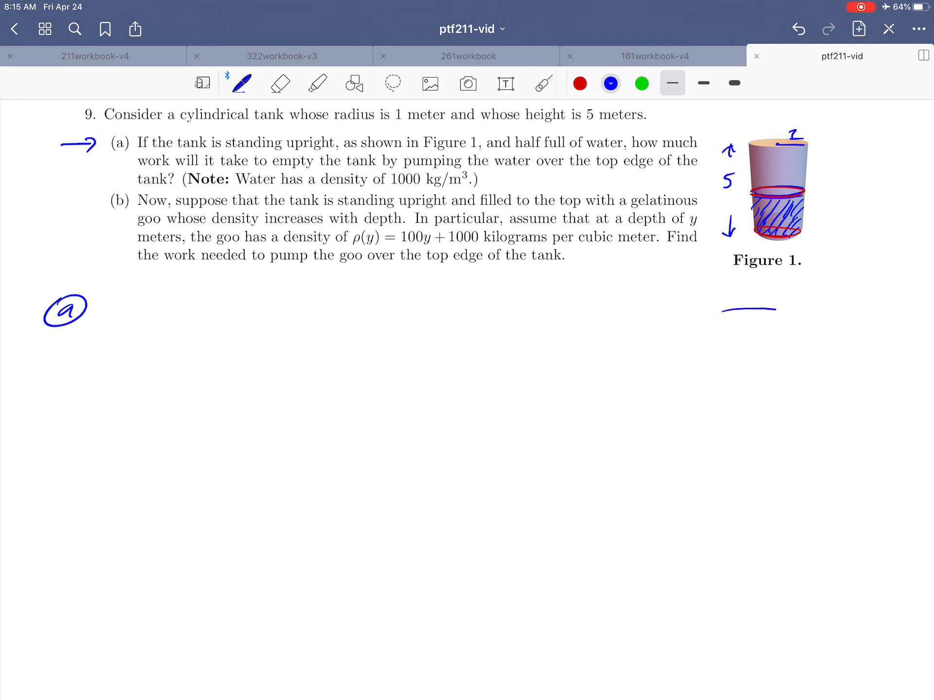
left_click_drag(721, 325, 794, 325)
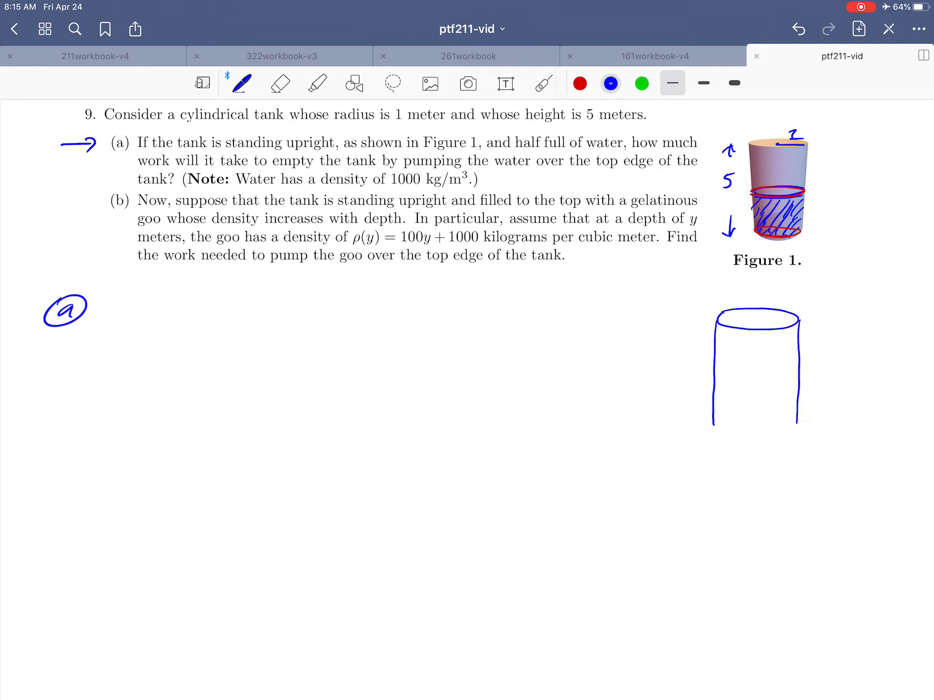
left_click_drag(717, 410, 798, 417)
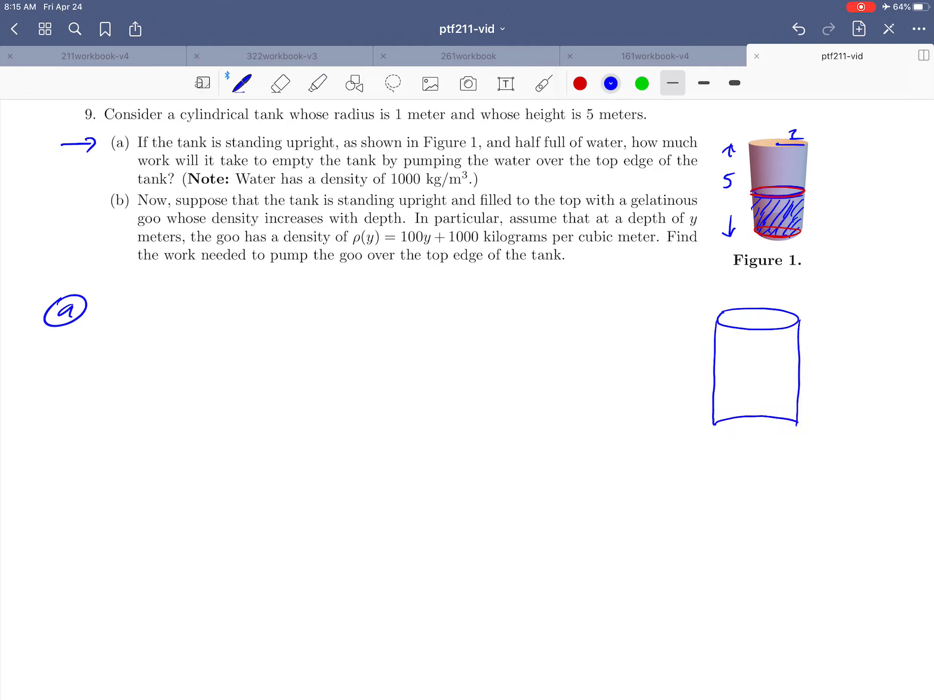
left_click_drag(721, 365, 757, 365)
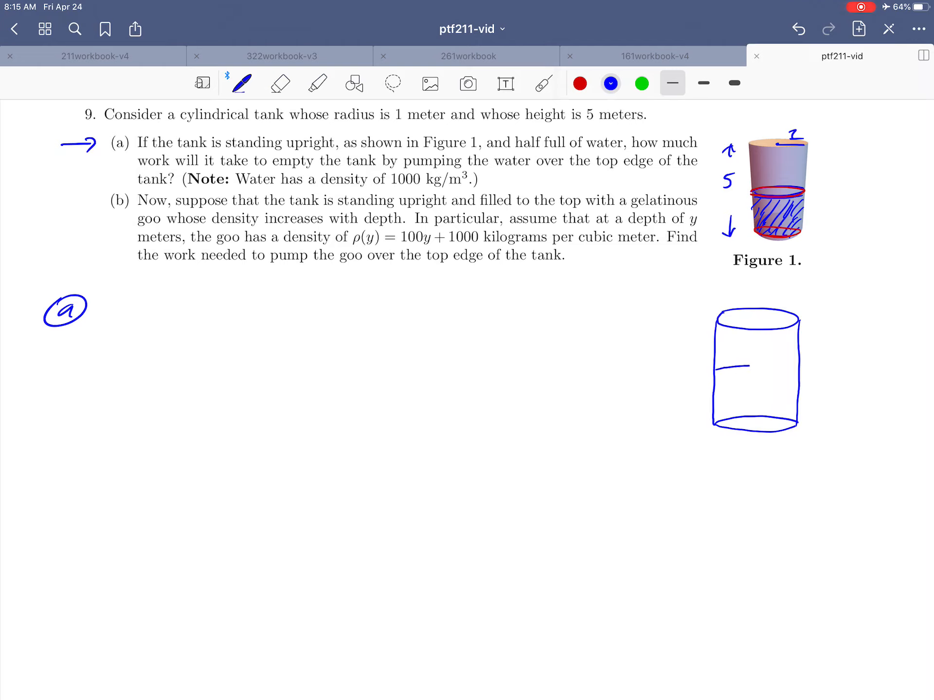
left_click_drag(720, 377, 797, 377)
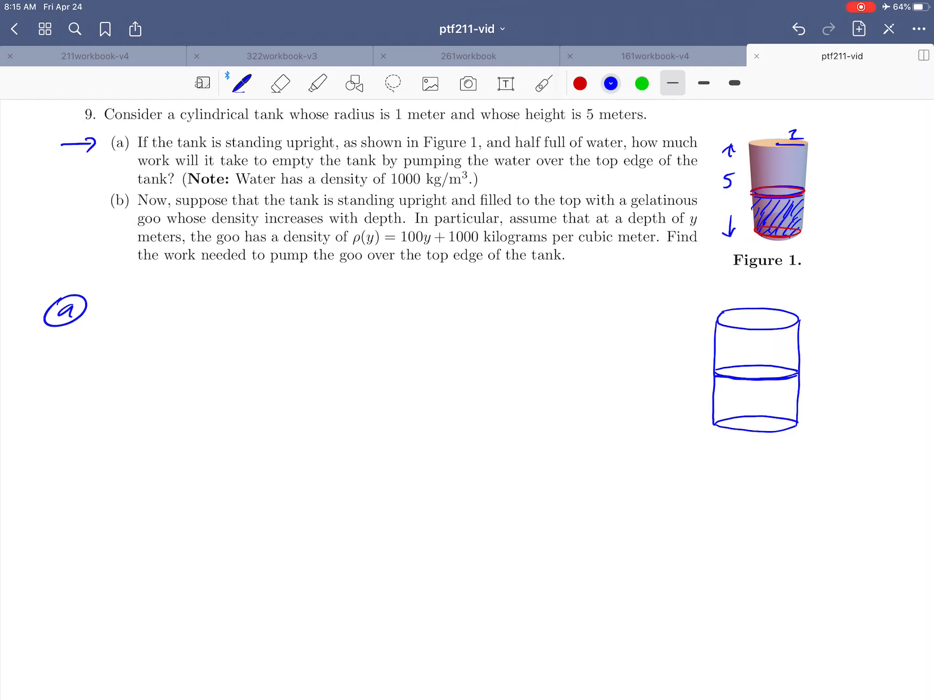
Add a red slice labelled slice, depth y and radius 1, then start 'Slice Weight' in blue
left_click(579, 83)
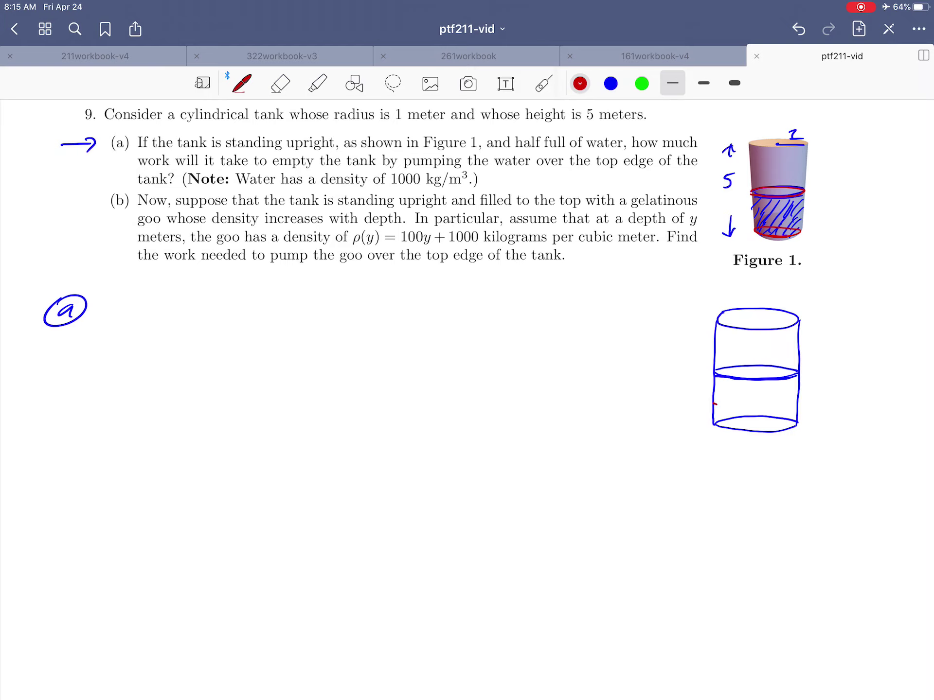
left_click_drag(715, 404, 805, 407)
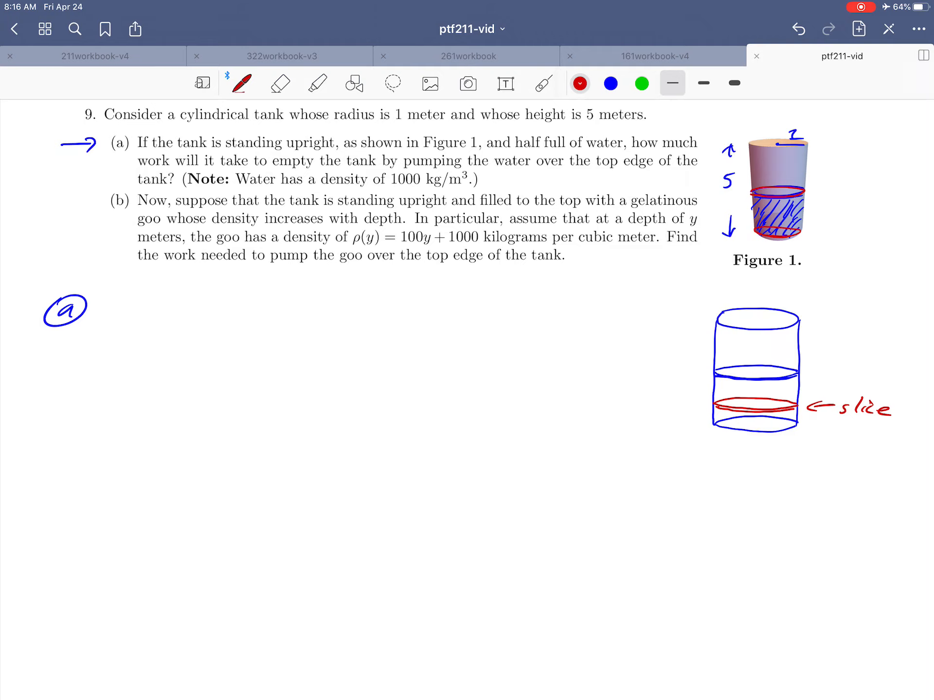
left_click_drag(699, 312, 700, 331)
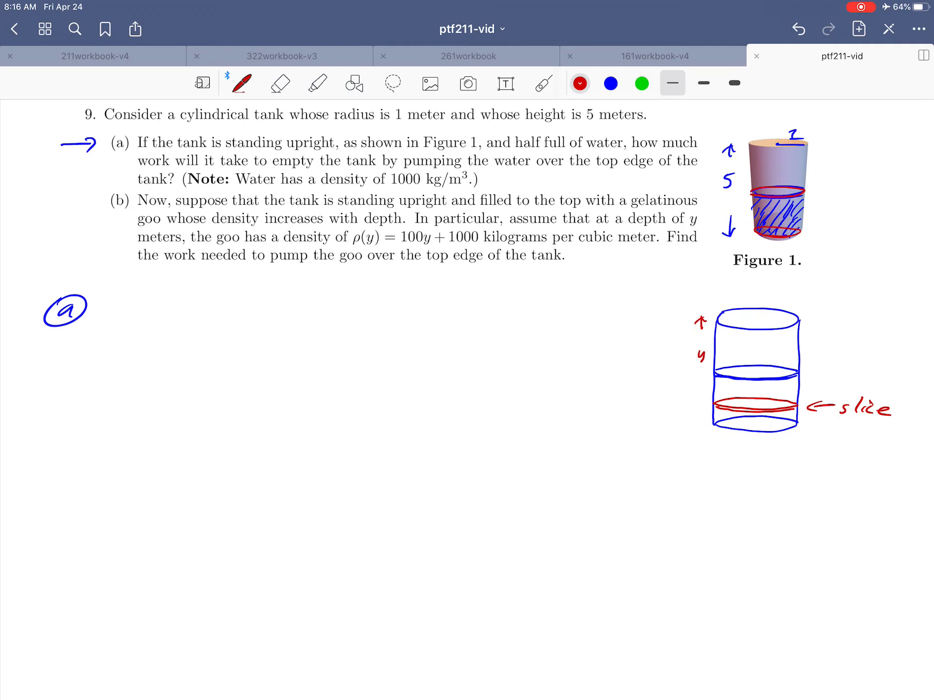
left_click_drag(702, 373, 703, 404)
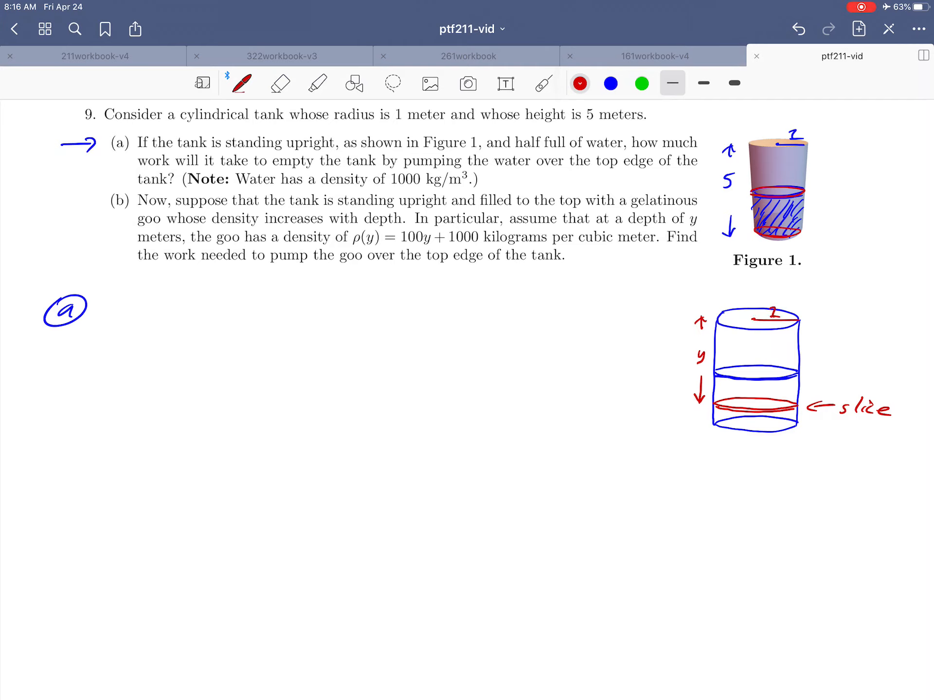
left_click(611, 84)
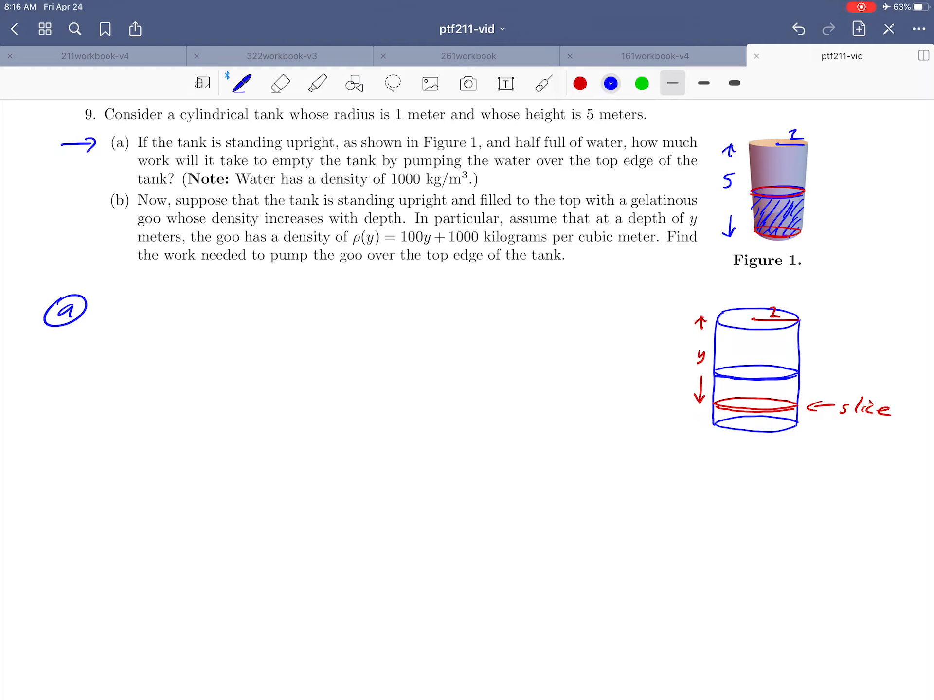
left_click_drag(104, 315, 149, 315)
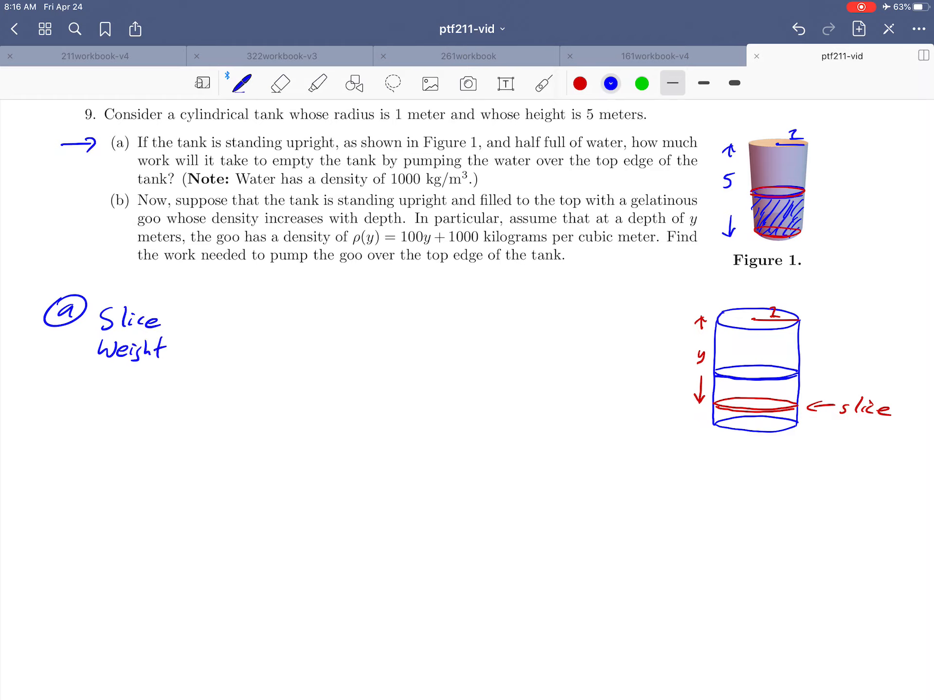
Write Slice Weight = (Vol)(Density) with m³ and kg/m³ above, strike the m³ in red, underline Weight
left_click_drag(828, 420, 885, 420)
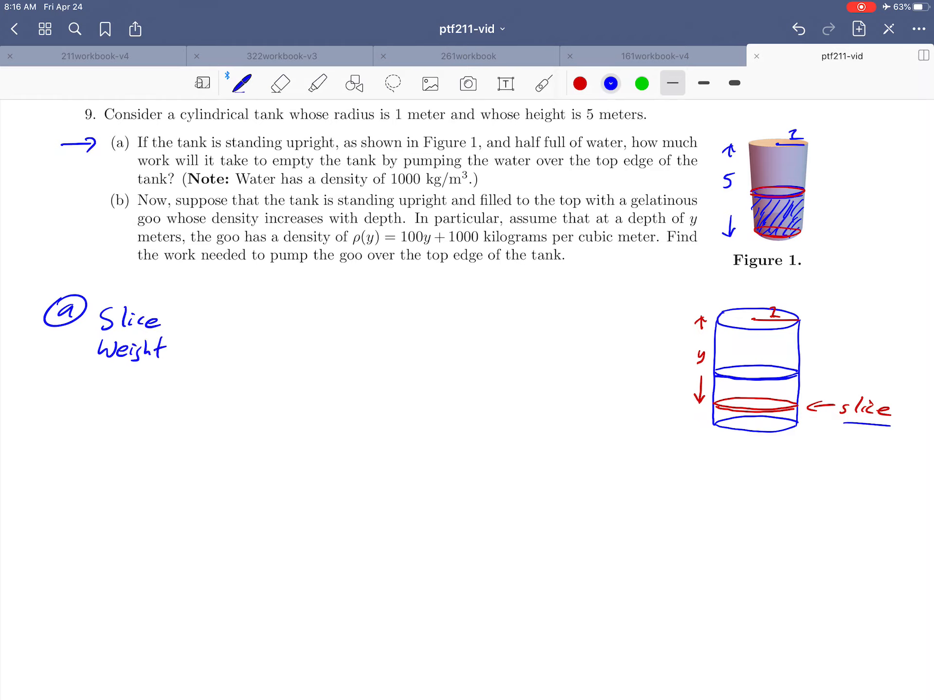
type("=")
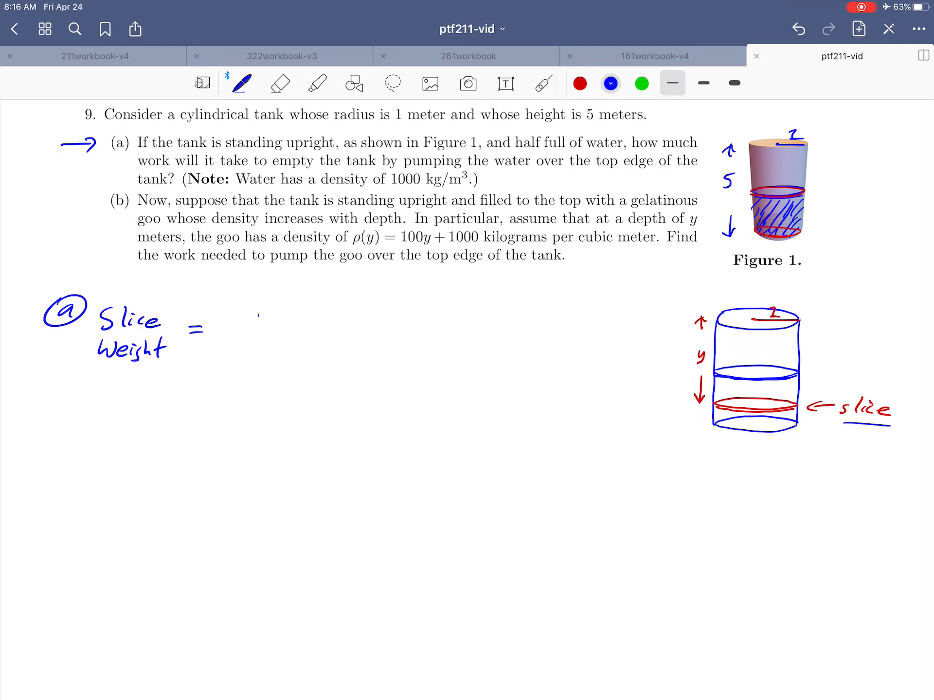
type("Vol)(Density)")
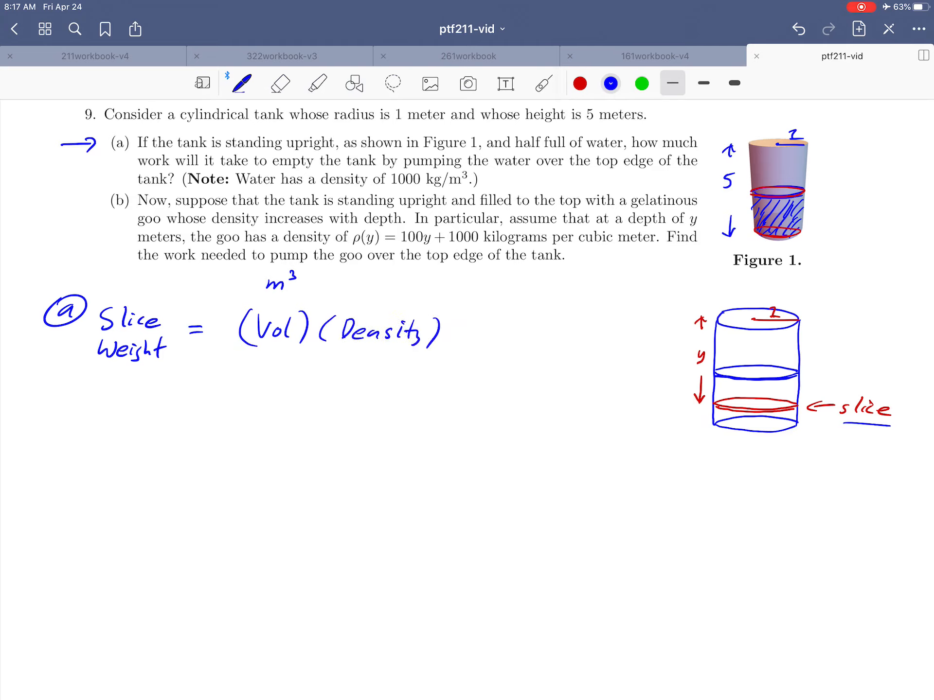
left_click_drag(393, 189, 461, 189)
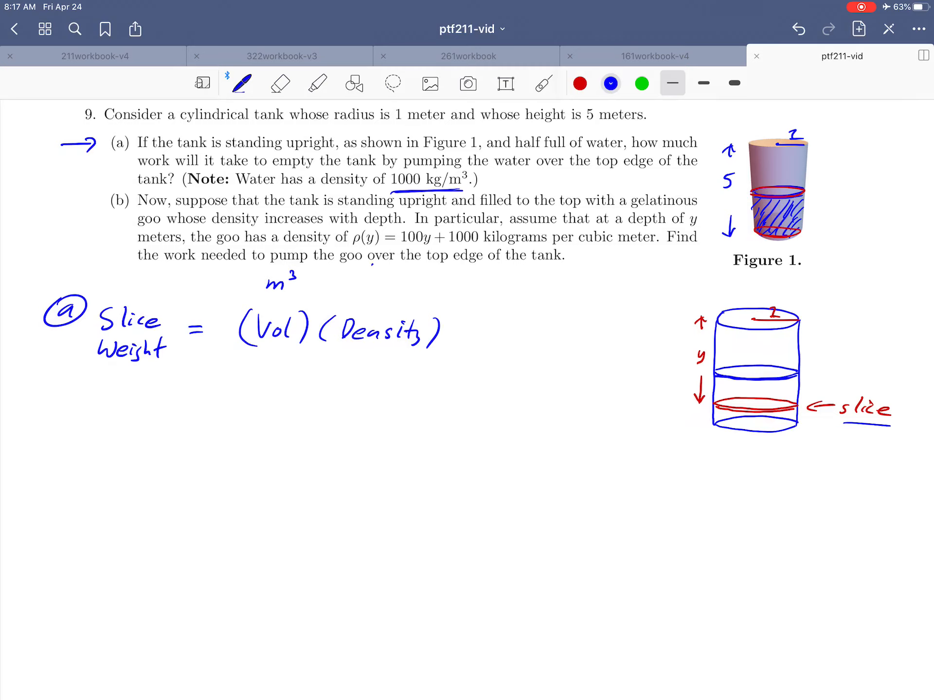
type("kg/m³")
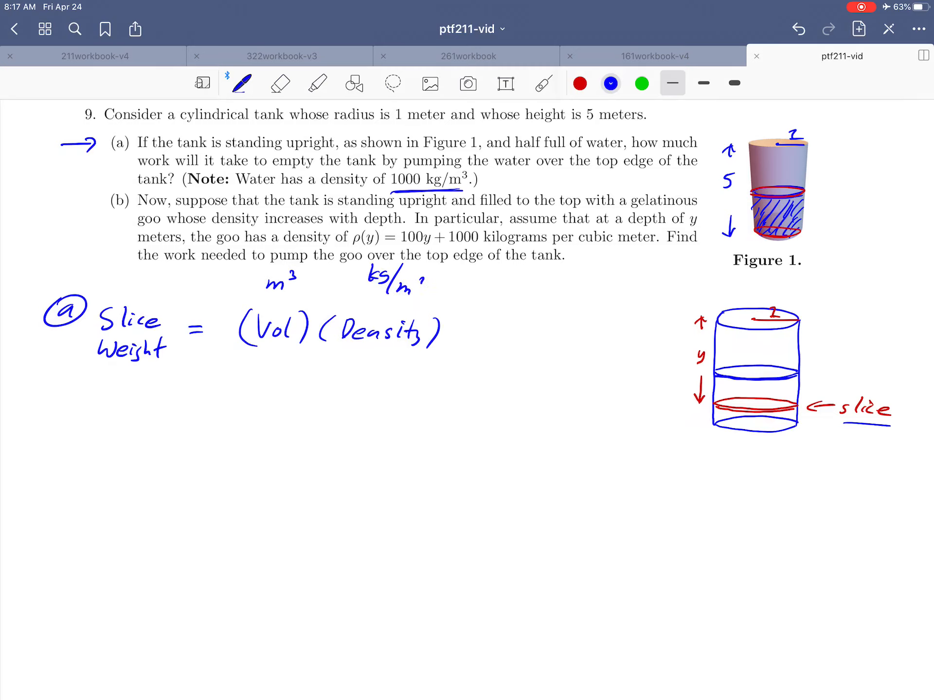
type("3")
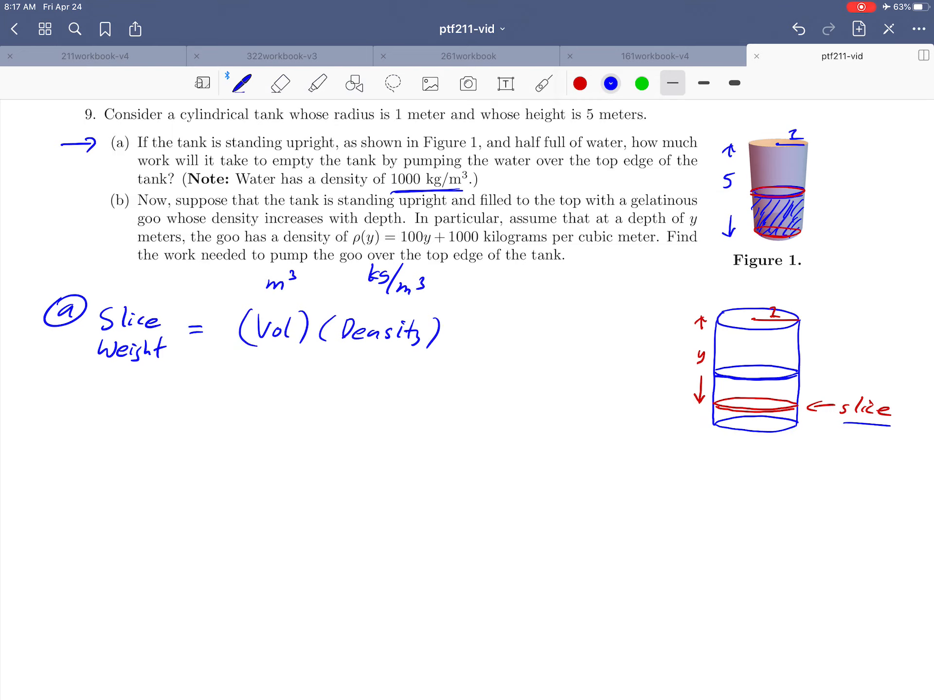
left_click(579, 83)
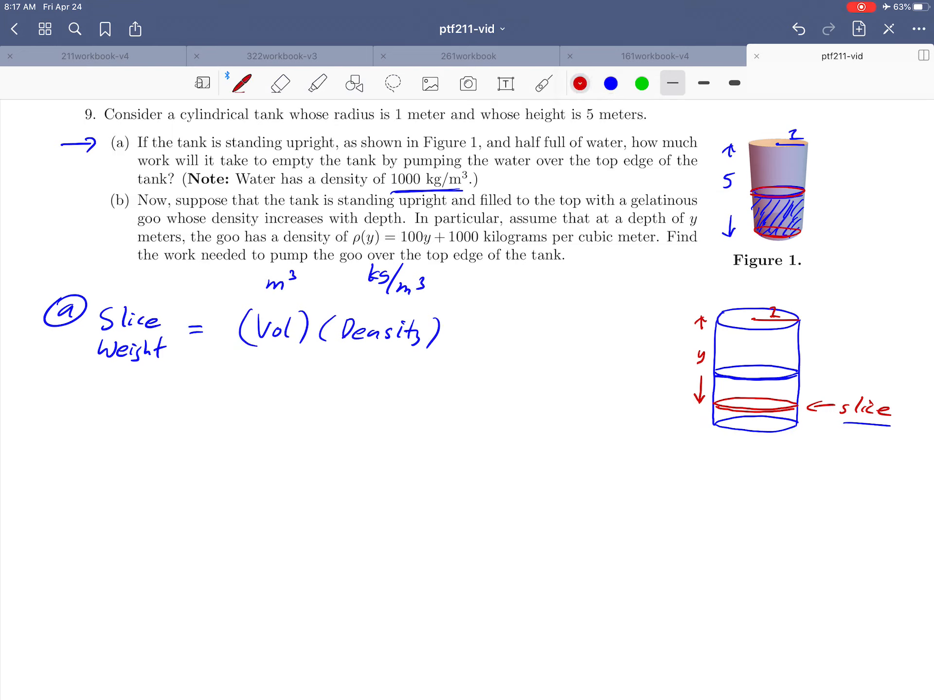
left_click_drag(265, 292, 300, 272)
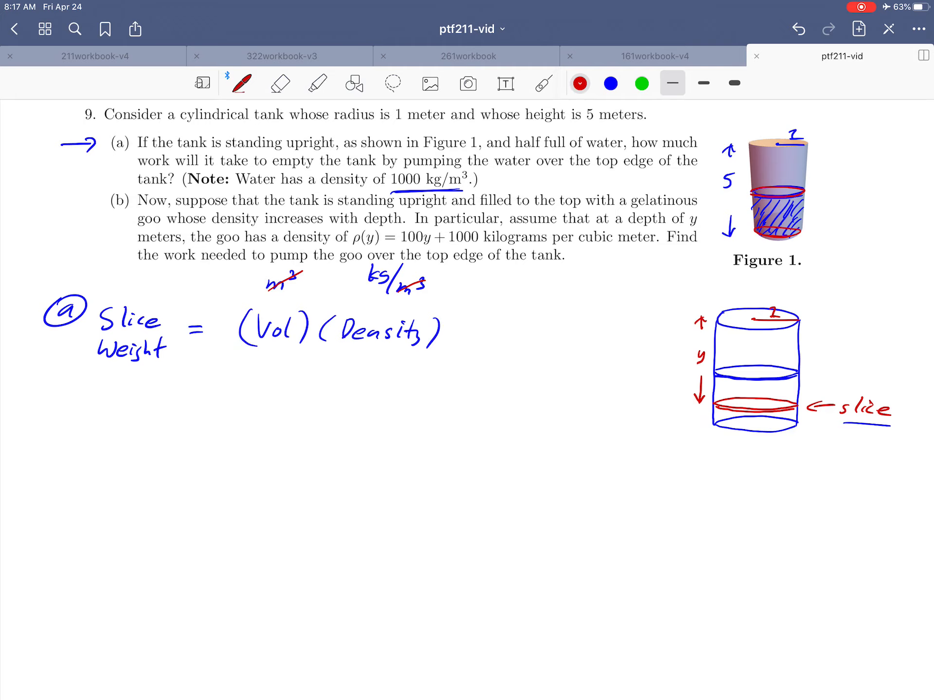
left_click_drag(101, 360, 163, 359)
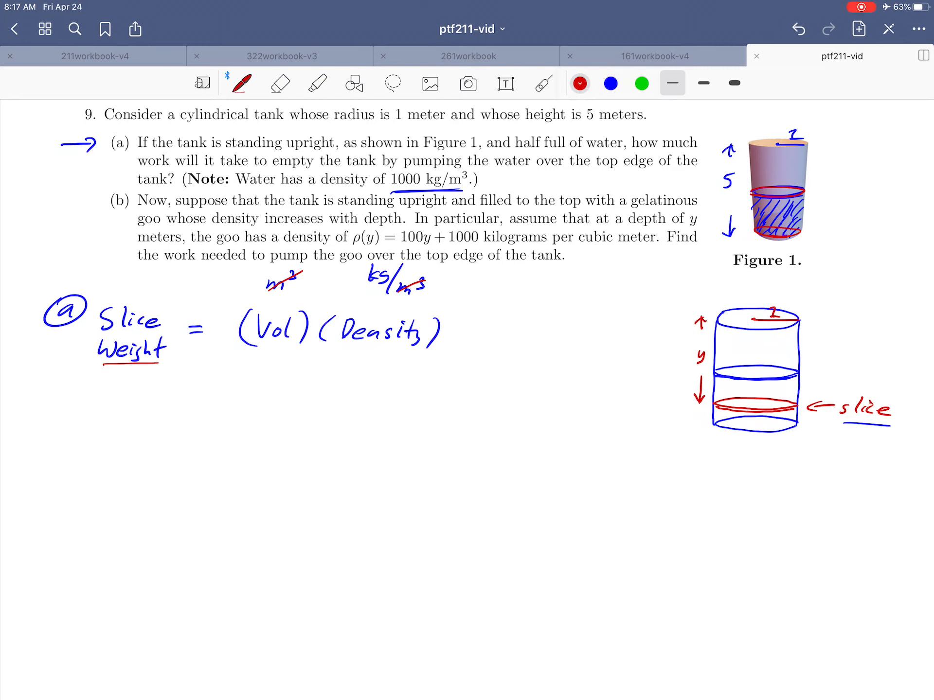
Add (Accel. of Grav.) with m/s² above and circle kg and m/s² in red
left_click(611, 83)
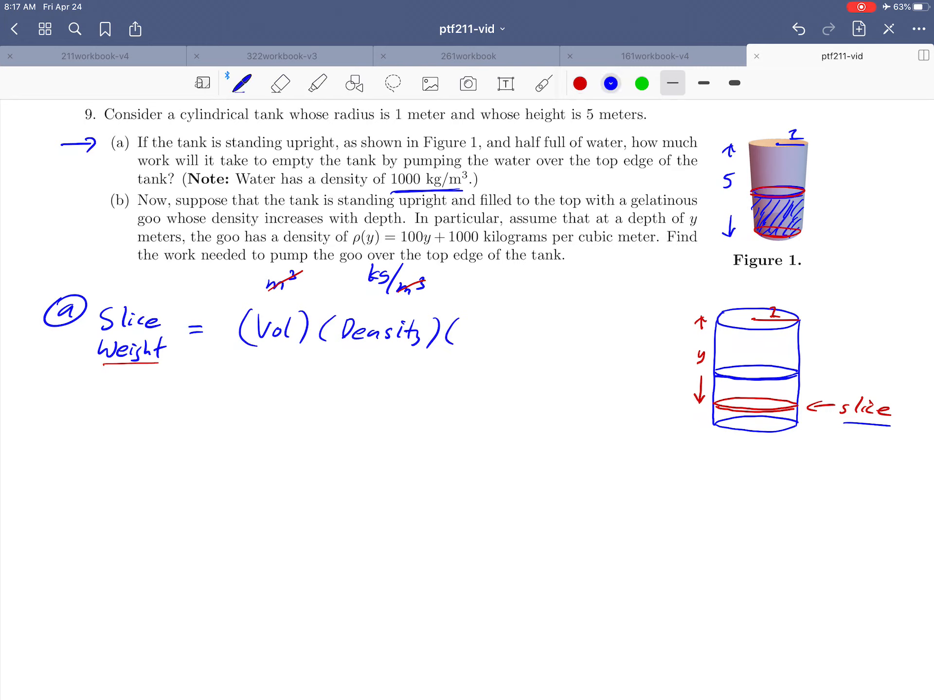
type("Accel. of Grav.")
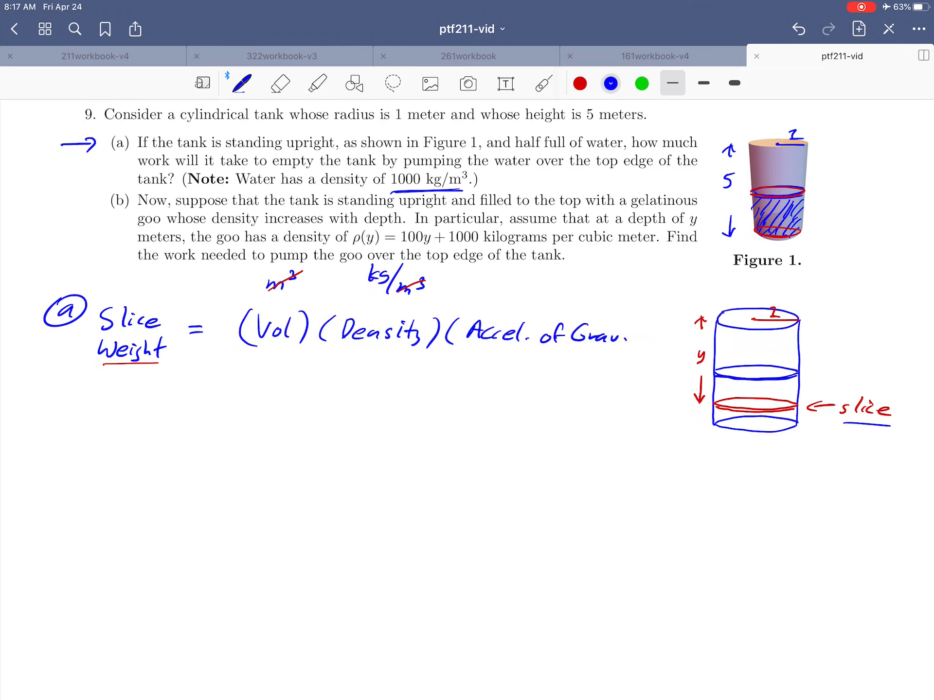
type("m/s")
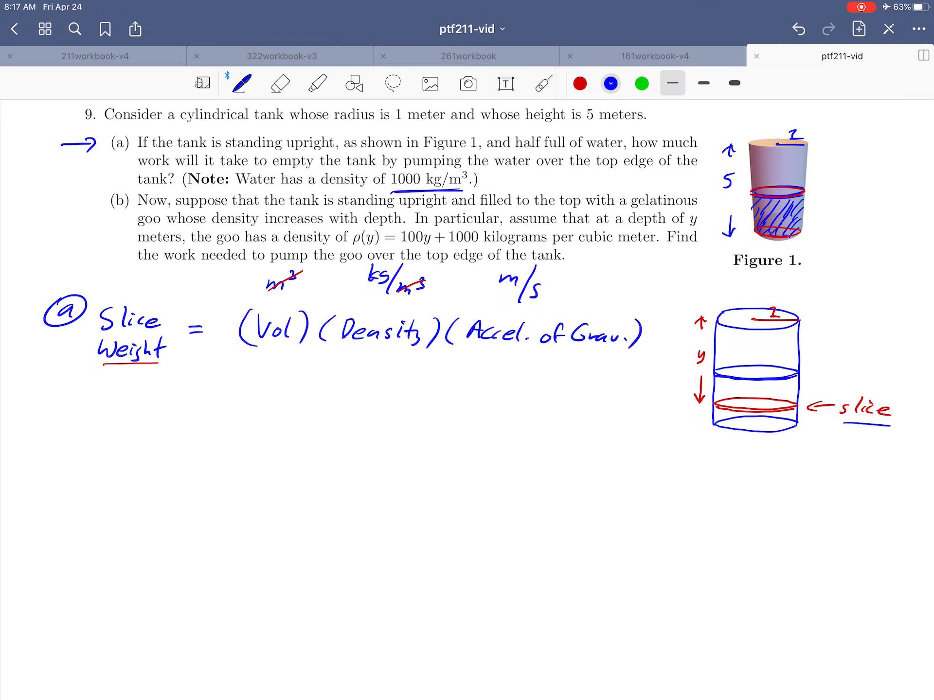
left_click_drag(551, 280, 563, 289)
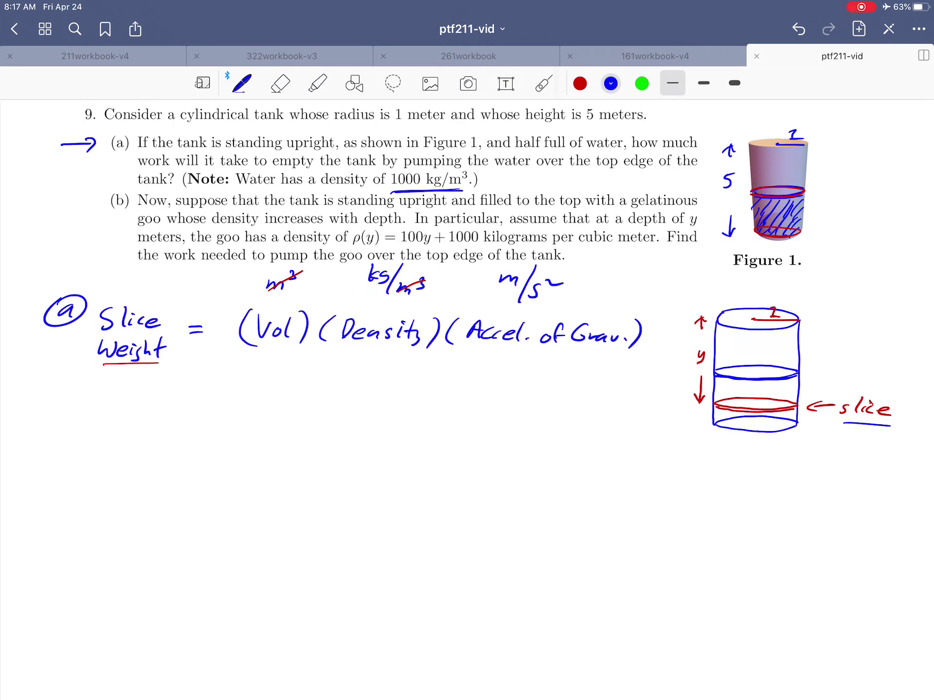
left_click(580, 84)
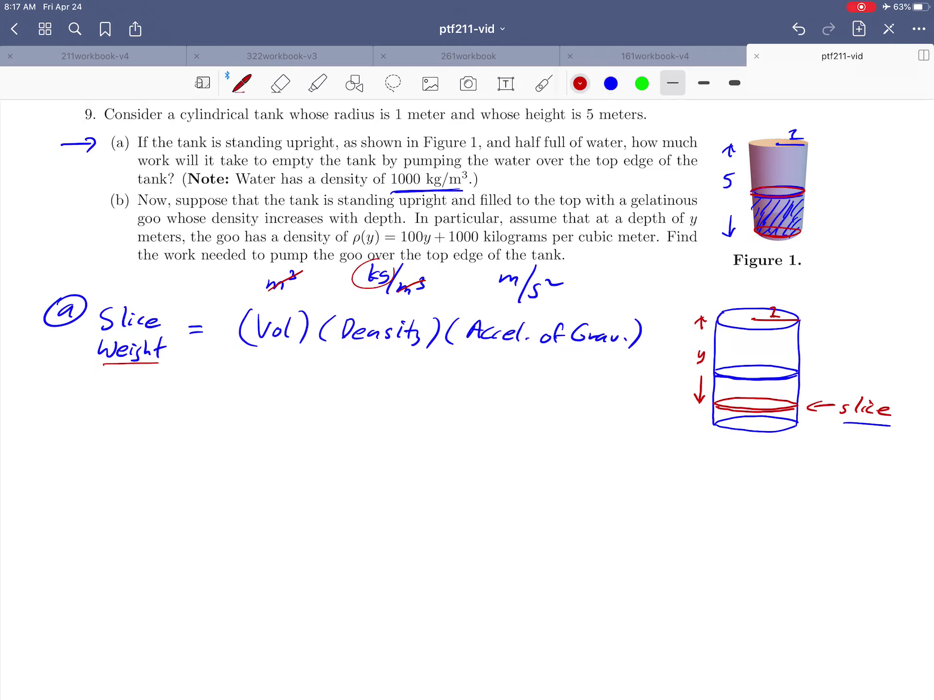
left_click_drag(494, 269, 553, 298)
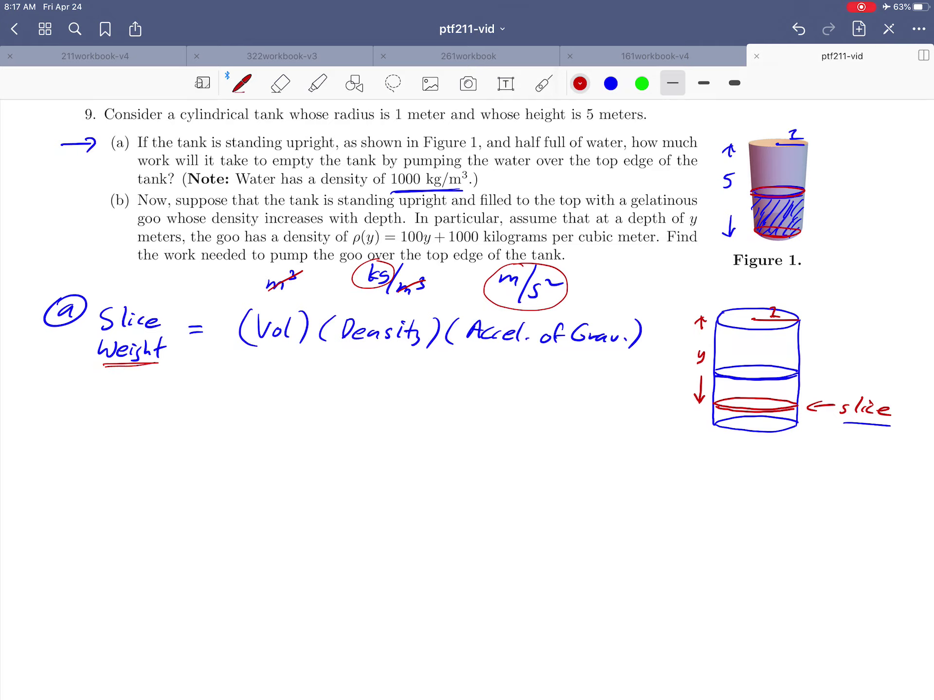
left_click(611, 84)
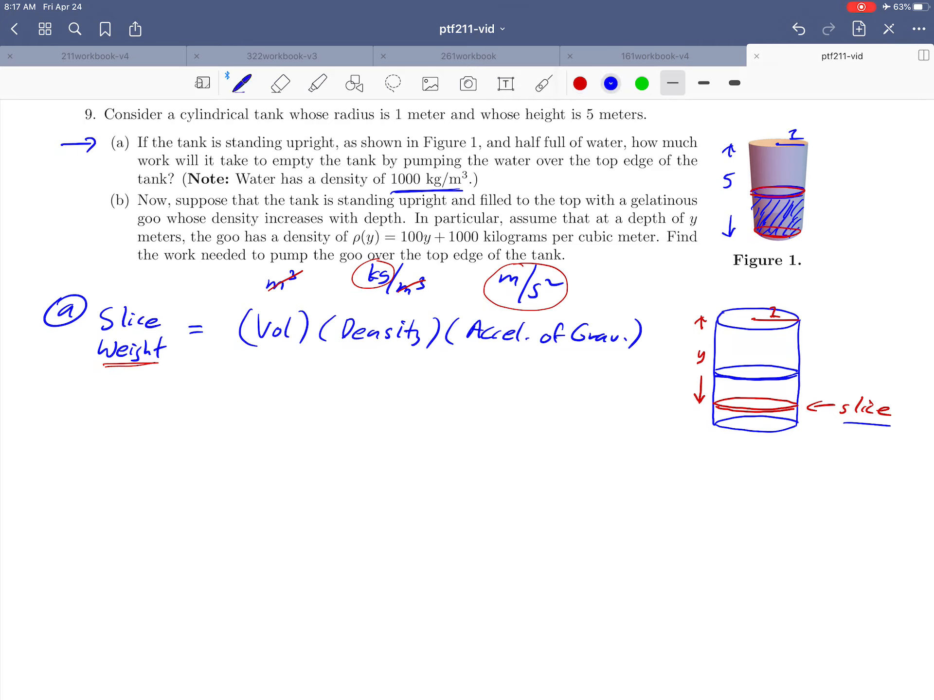
Write the slice weight as (π(1)²·dy)(1000)(9.8), circling the 1000 kg/m³ density
left_click_drag(179, 381, 199, 381)
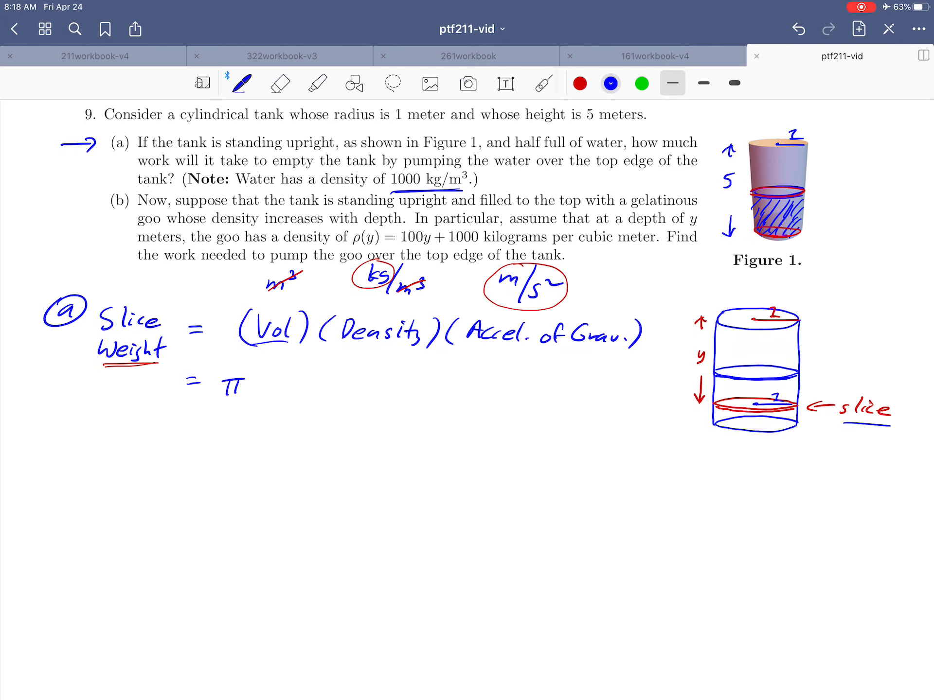
type("(1)²·dy)·")
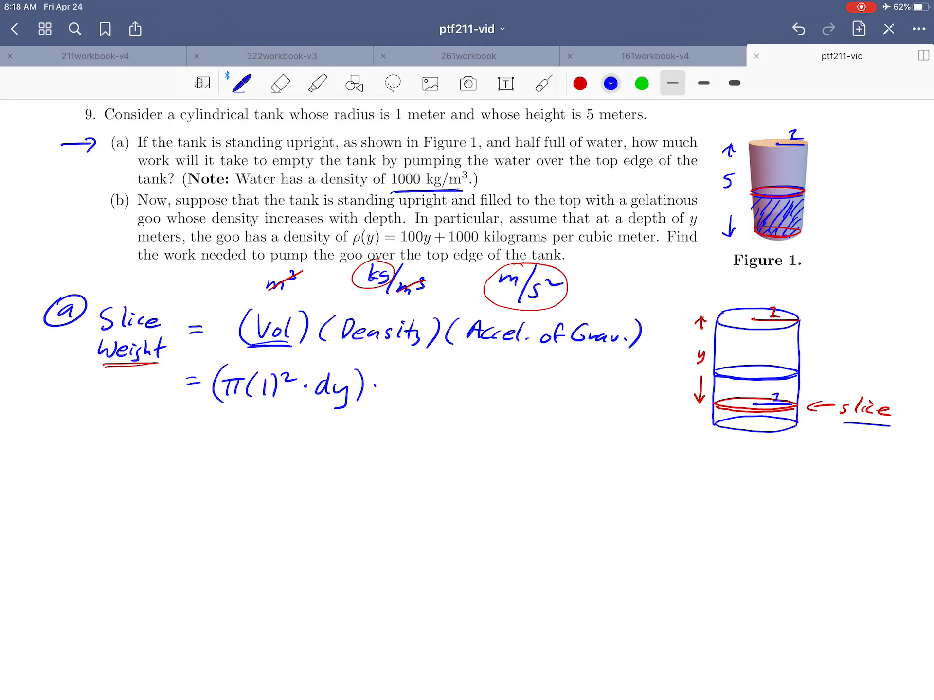
left_click_drag(342, 350, 408, 350)
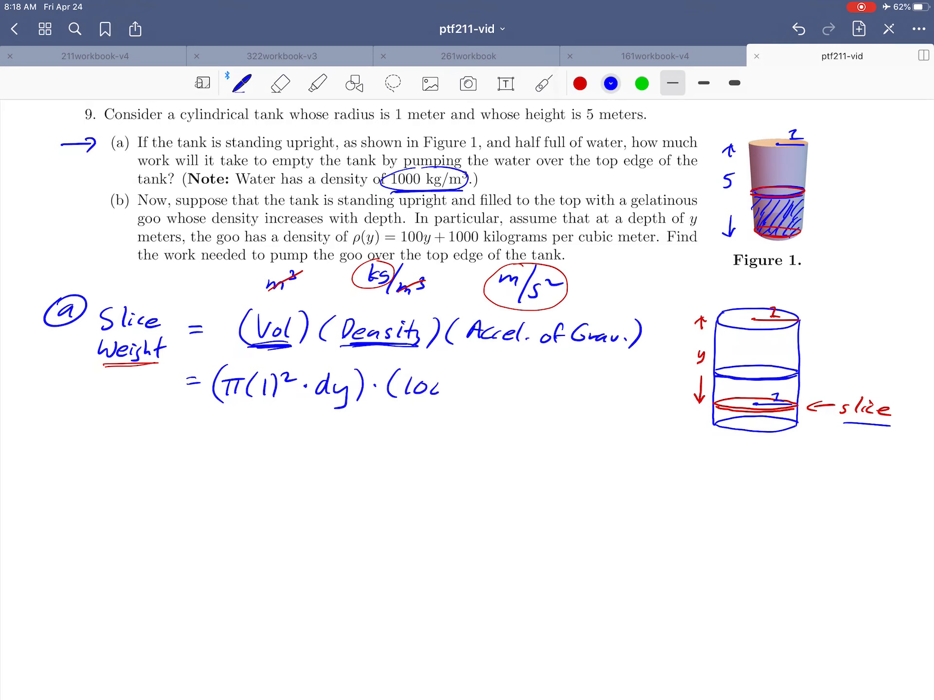
type("000)")
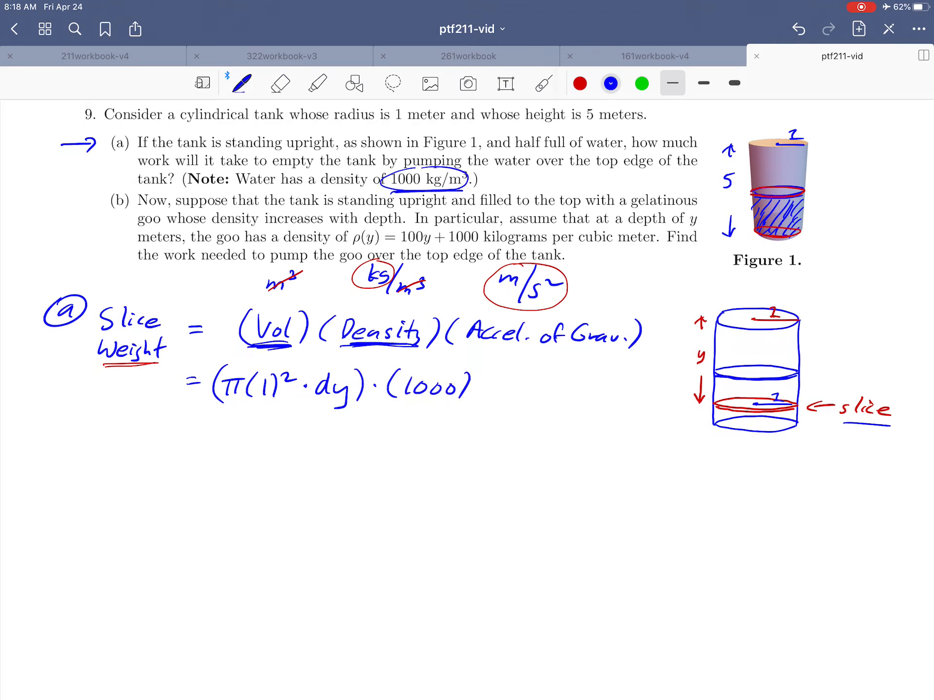
type("(9.")
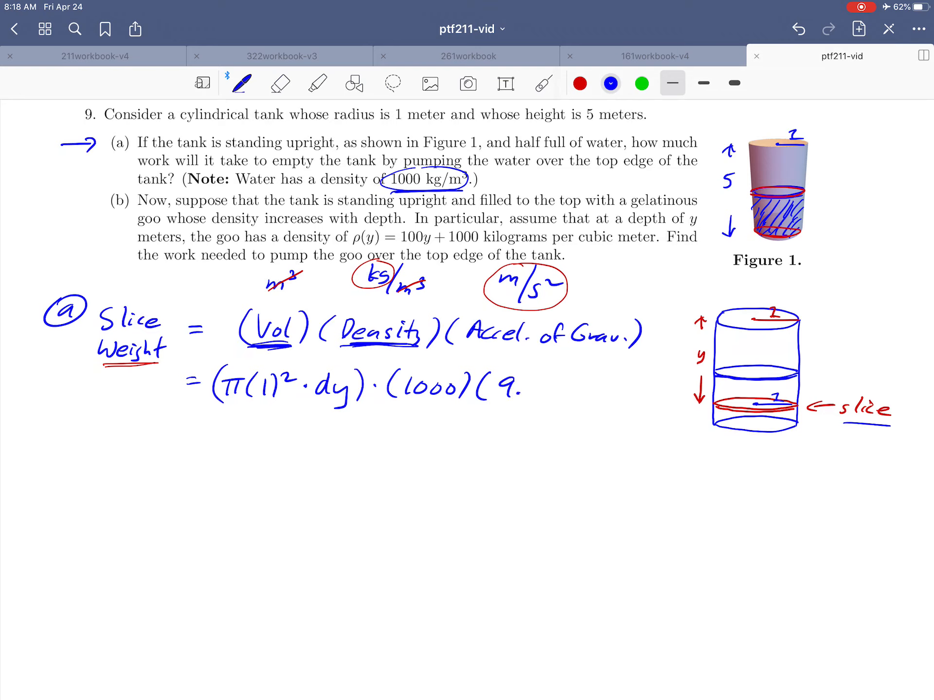
type(".8)")
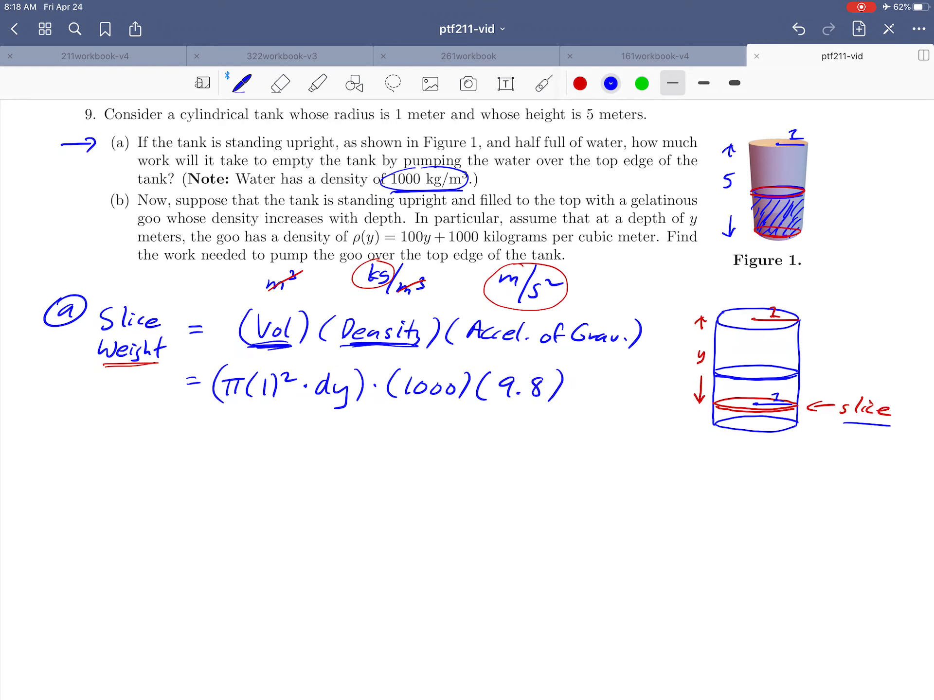
Simplify to 9800π dy Newtons, labelling the units in red
left_click_drag(190, 423, 214, 423)
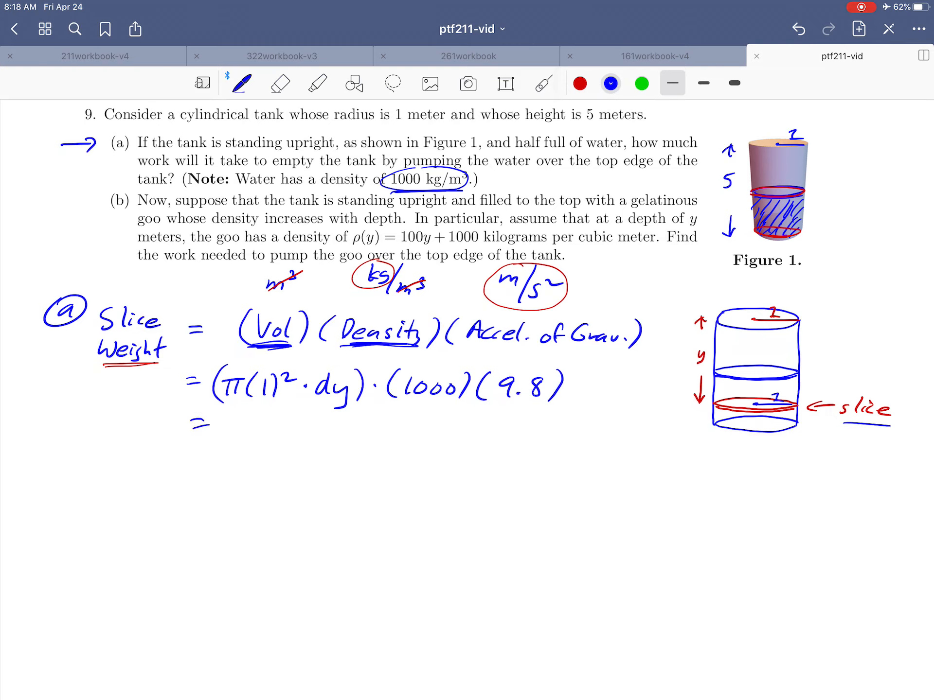
left_click_drag(404, 398, 458, 398)
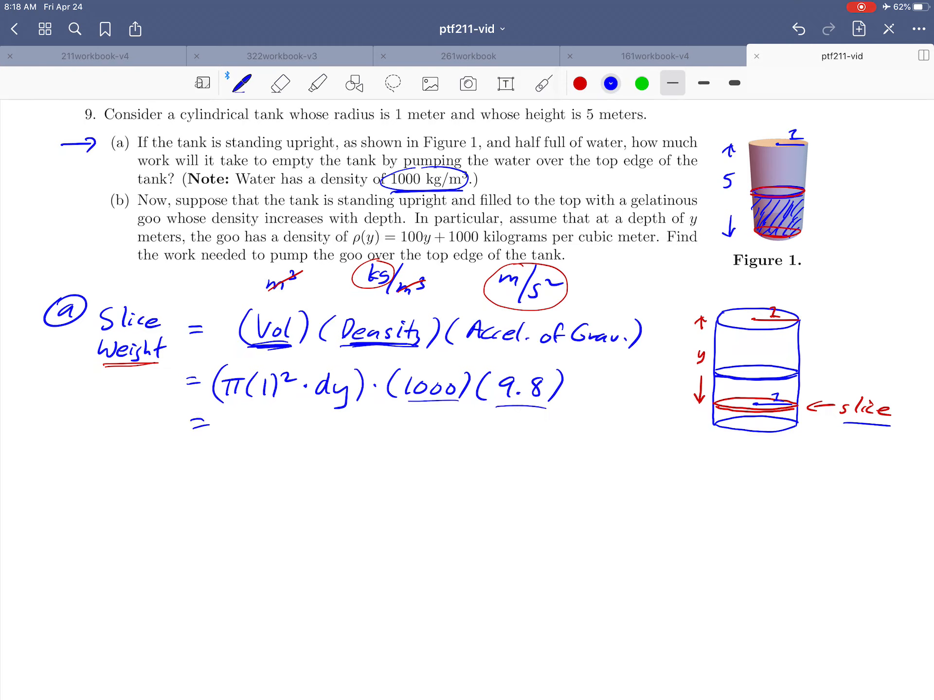
type("9800π")
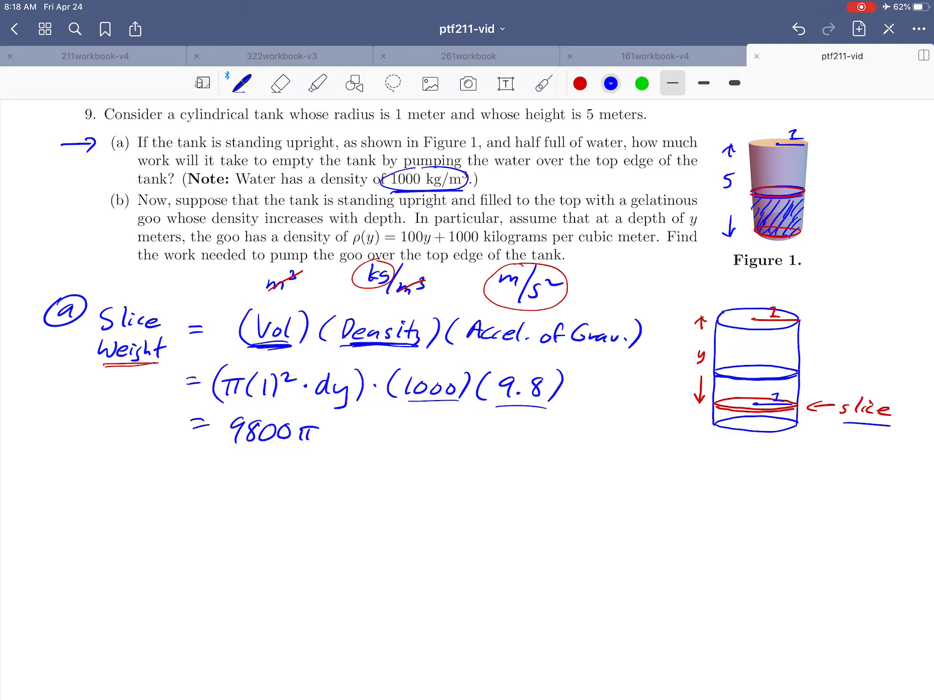
type("dy Newtons")
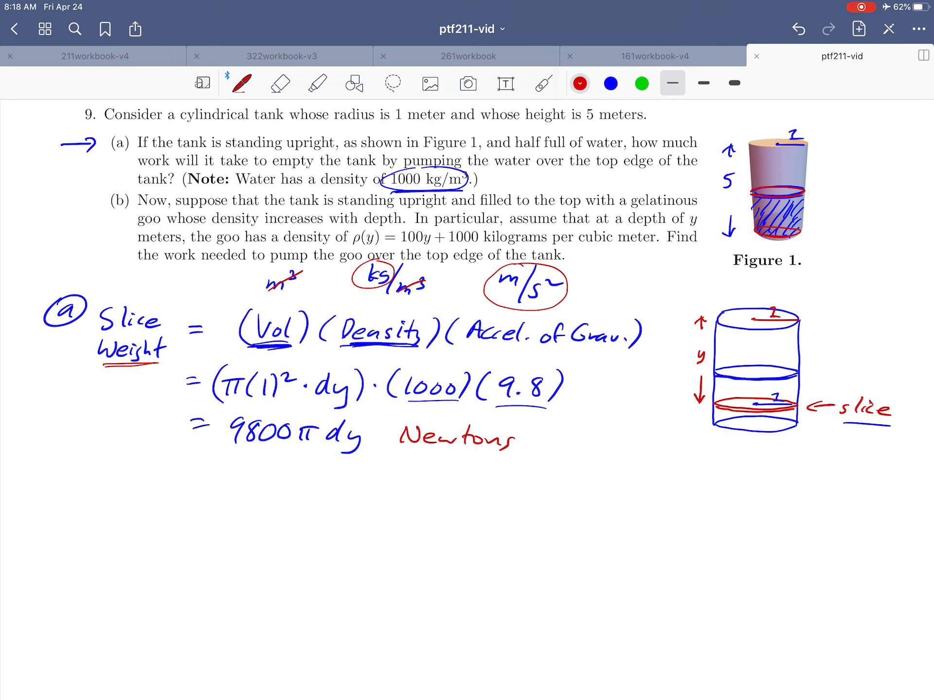
left_click(611, 83)
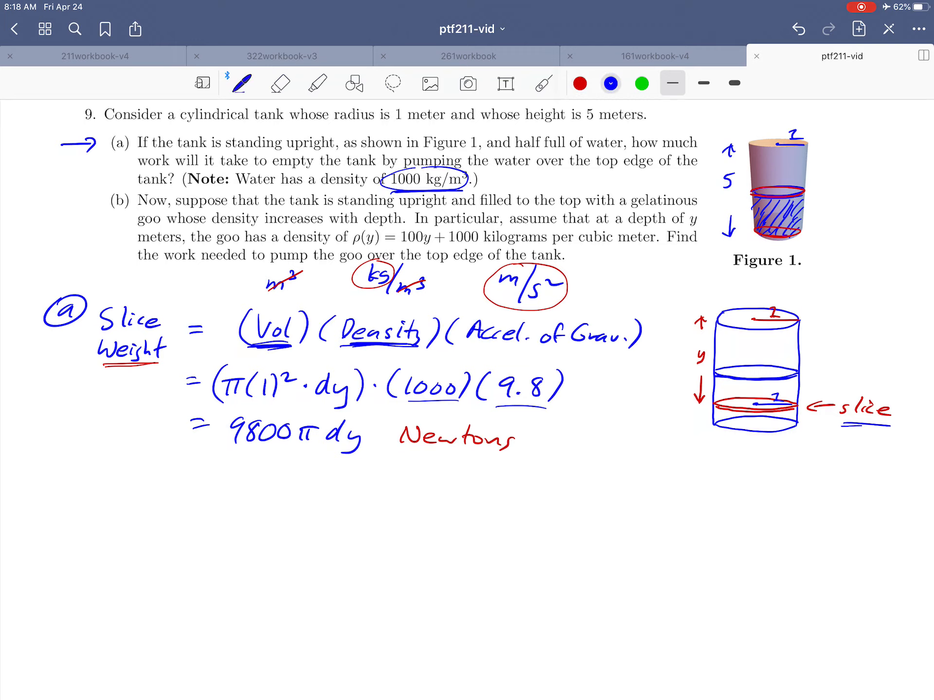
left_click_drag(824, 429, 883, 428)
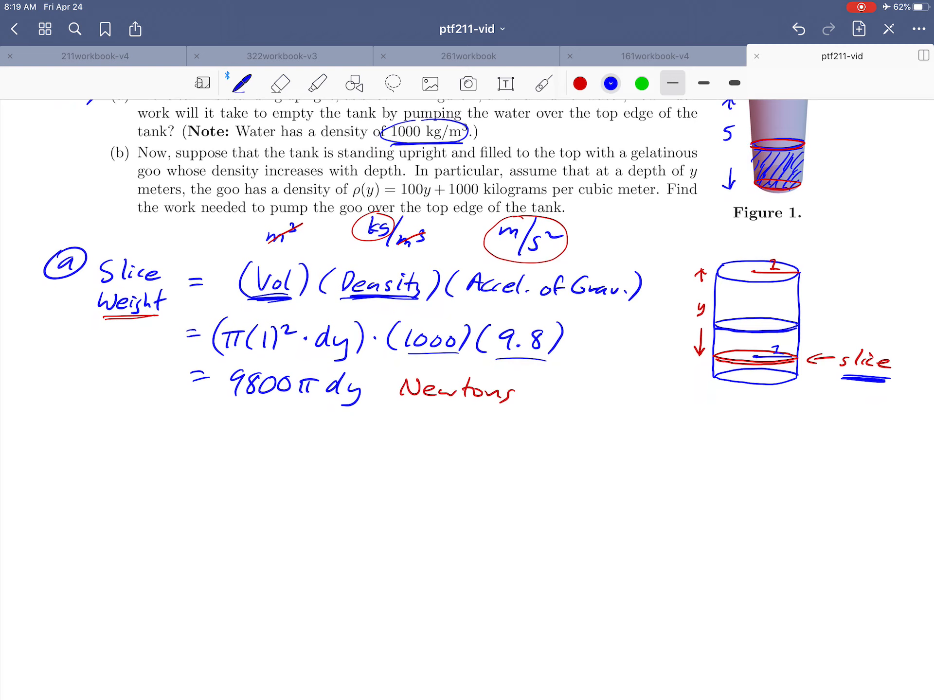
Write Distance Traveled by Slice = y meters, circling y on the sketch
type("Distance")
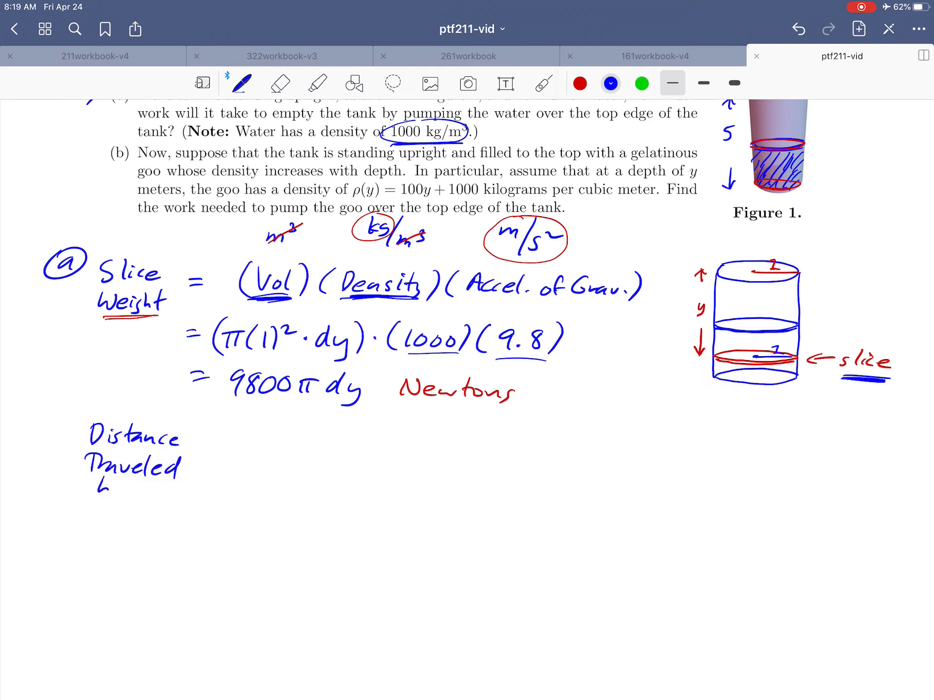
type("by Slice")
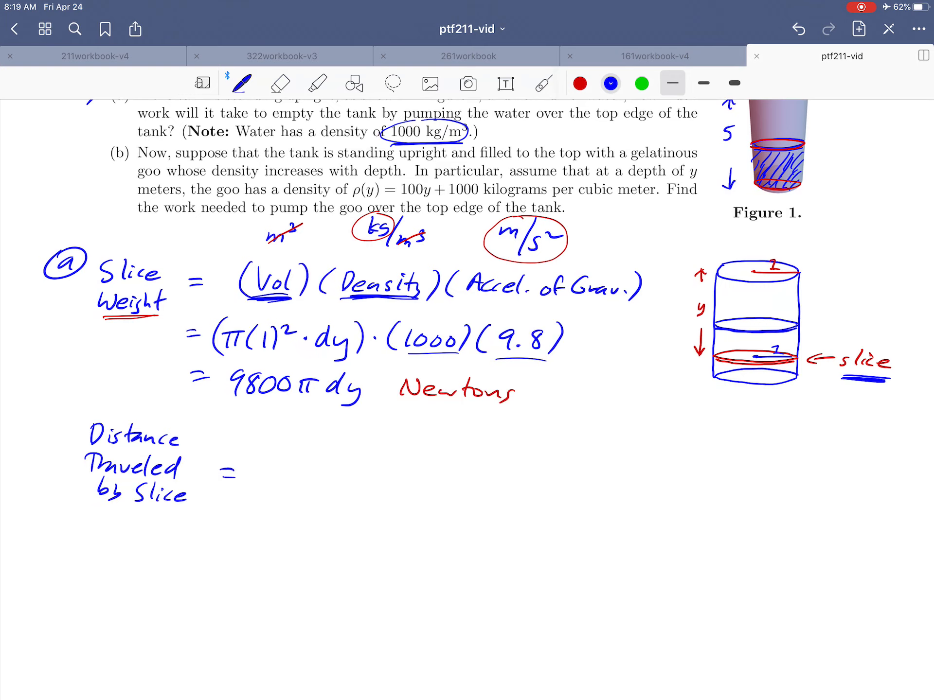
left_click_drag(685, 306, 709, 306)
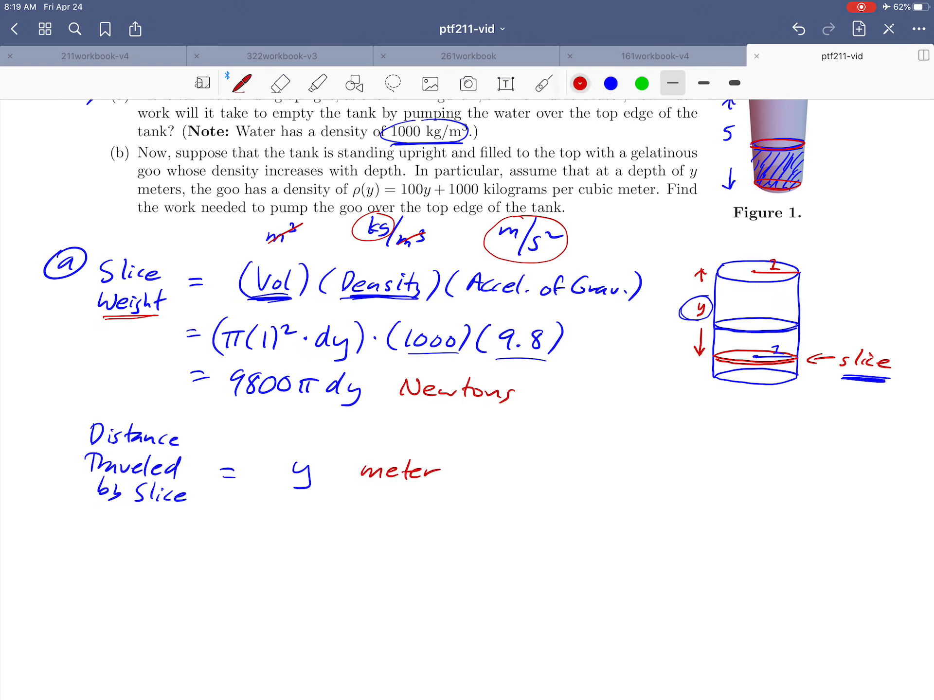
left_click(611, 83)
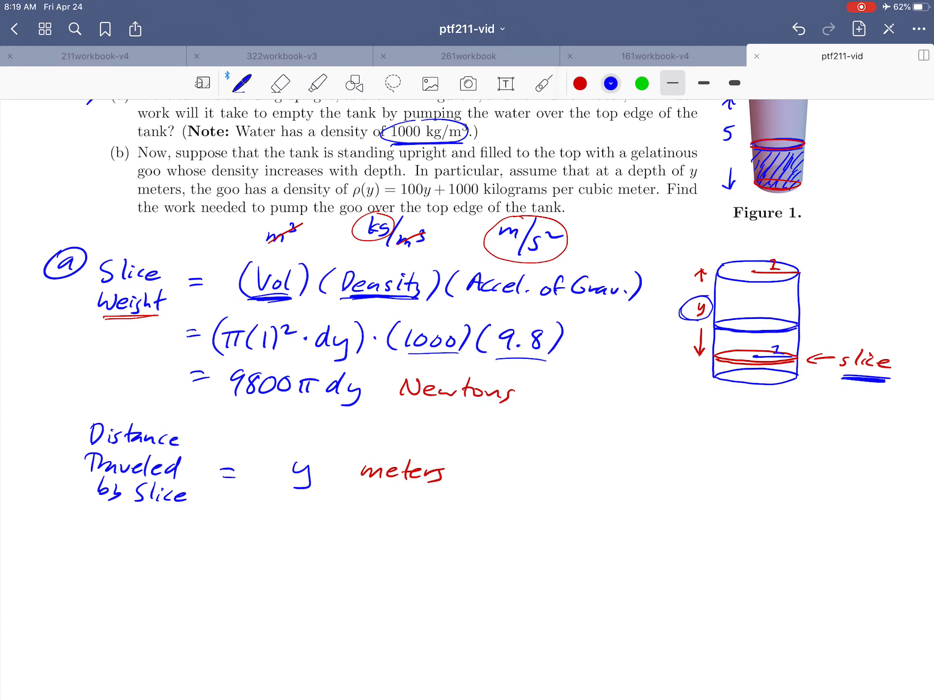
left_click_drag(362, 494, 442, 494)
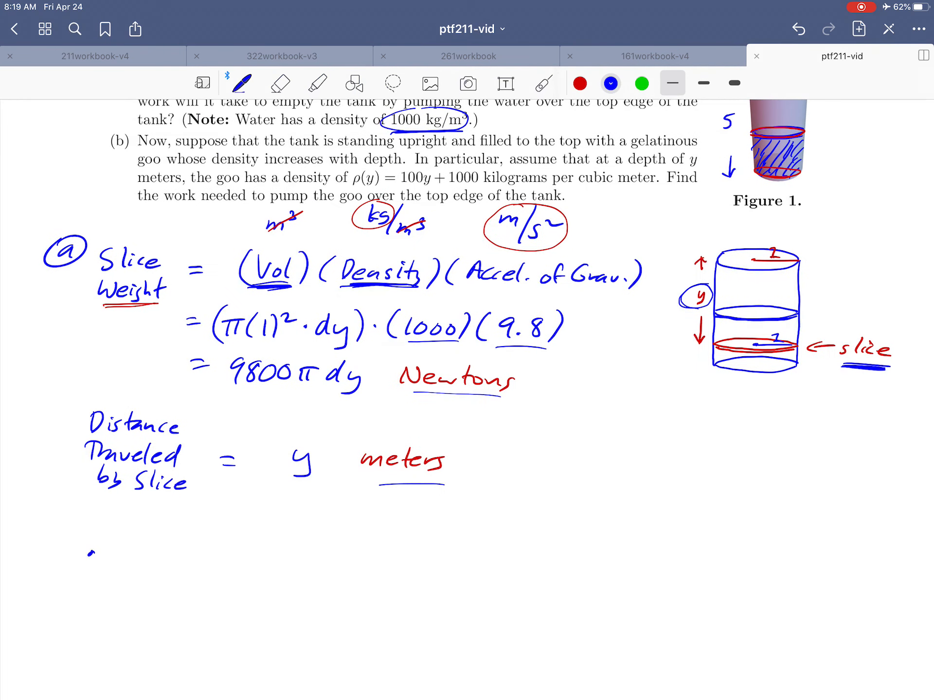
Write ∴ Work = ∫ 9800πy dy with oval placeholders for the limits
type("∴ Work =")
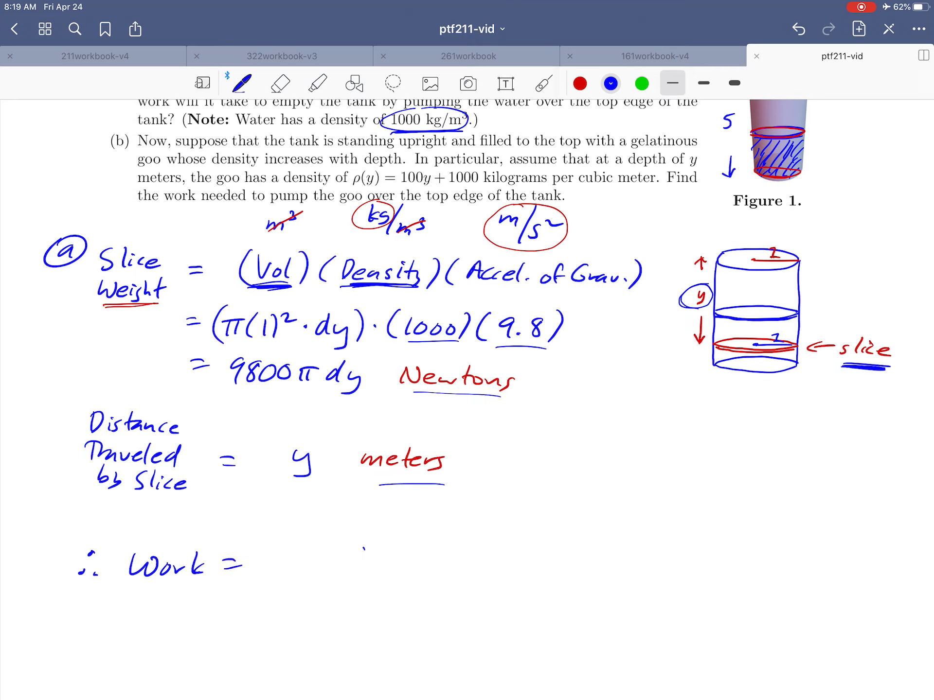
type("9800·")
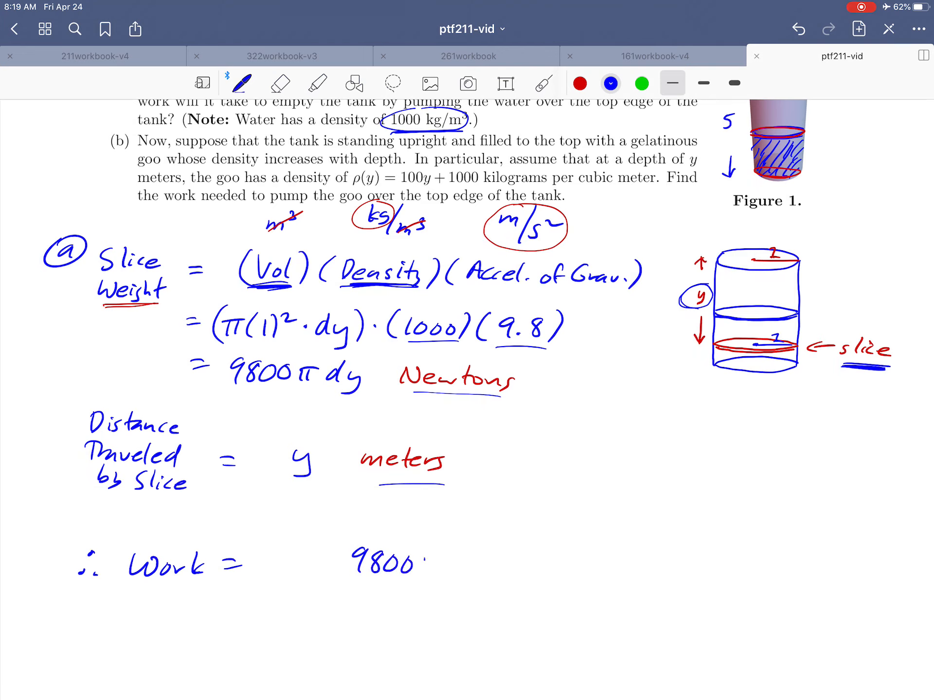
type("πy dy")
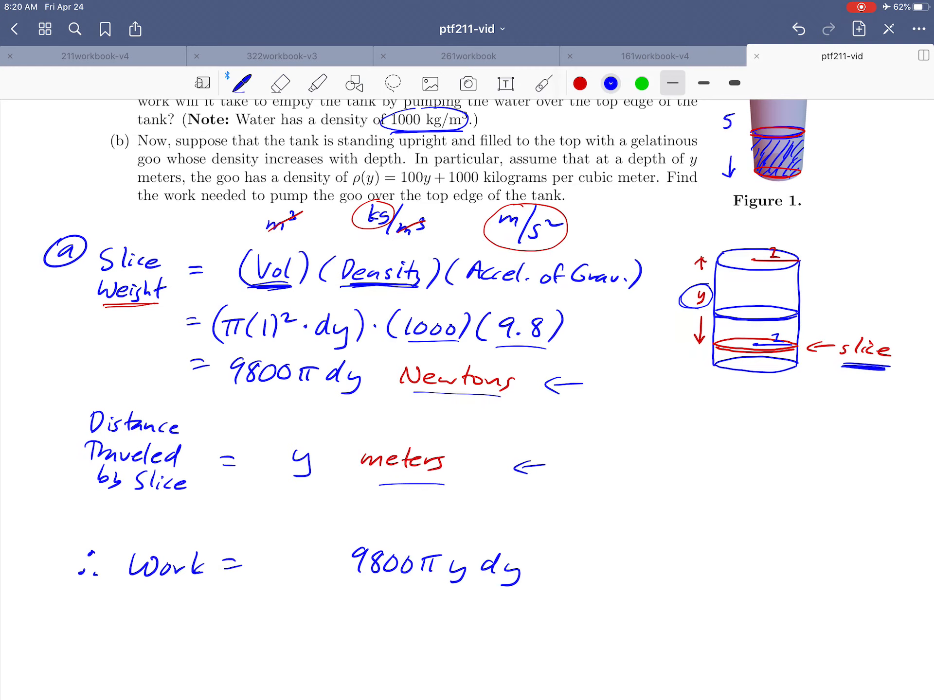
left_click_drag(297, 536, 298, 583)
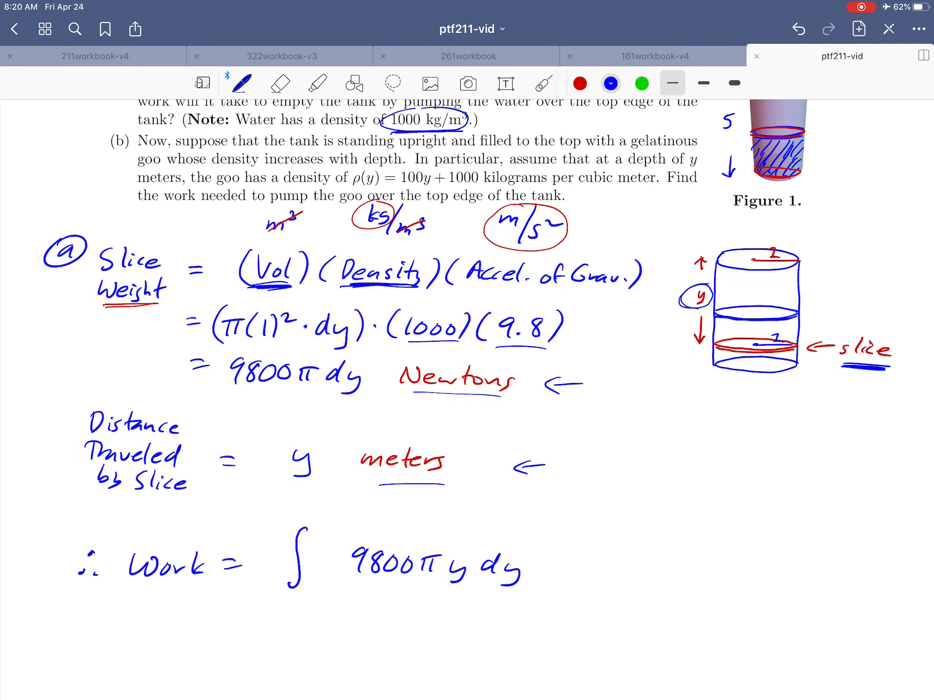
left_click_drag(334, 530, 322, 601)
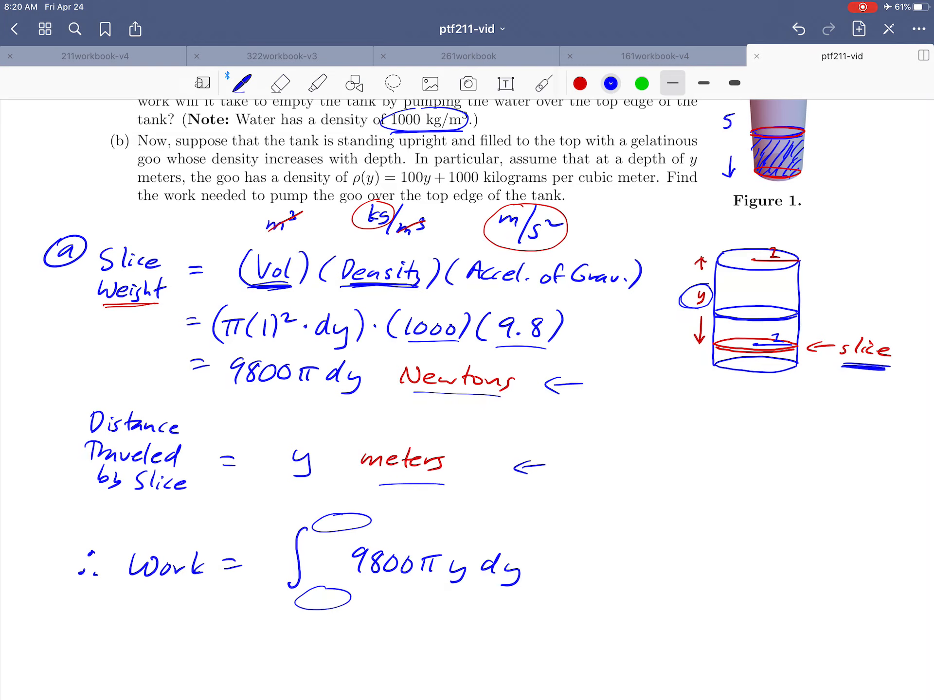
Outline the goo surface in green and set the integral's lower limit to 2.5
left_click(641, 82)
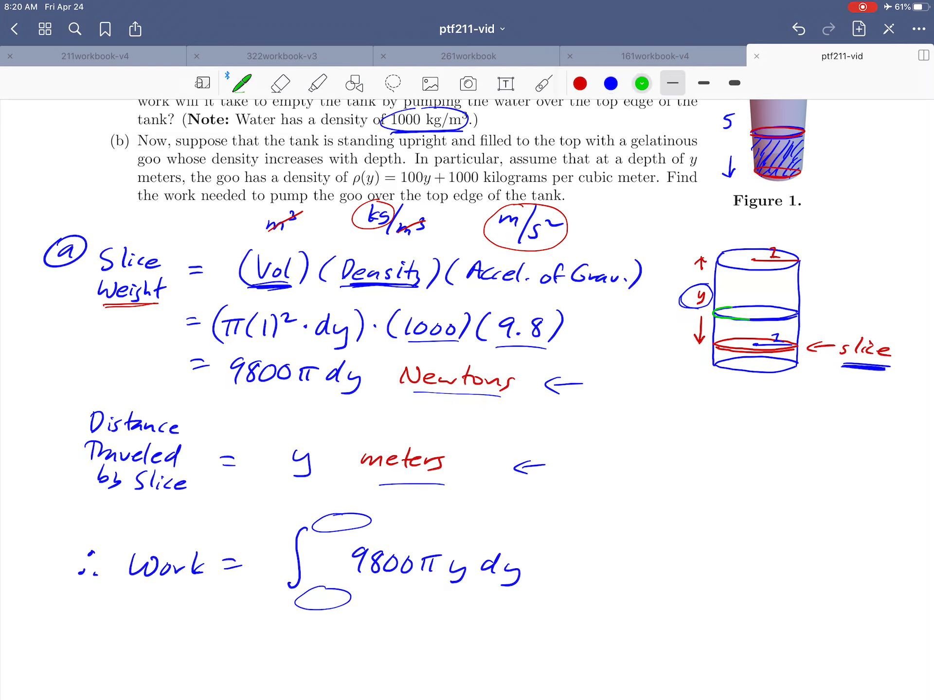
left_click_drag(721, 313, 792, 312)
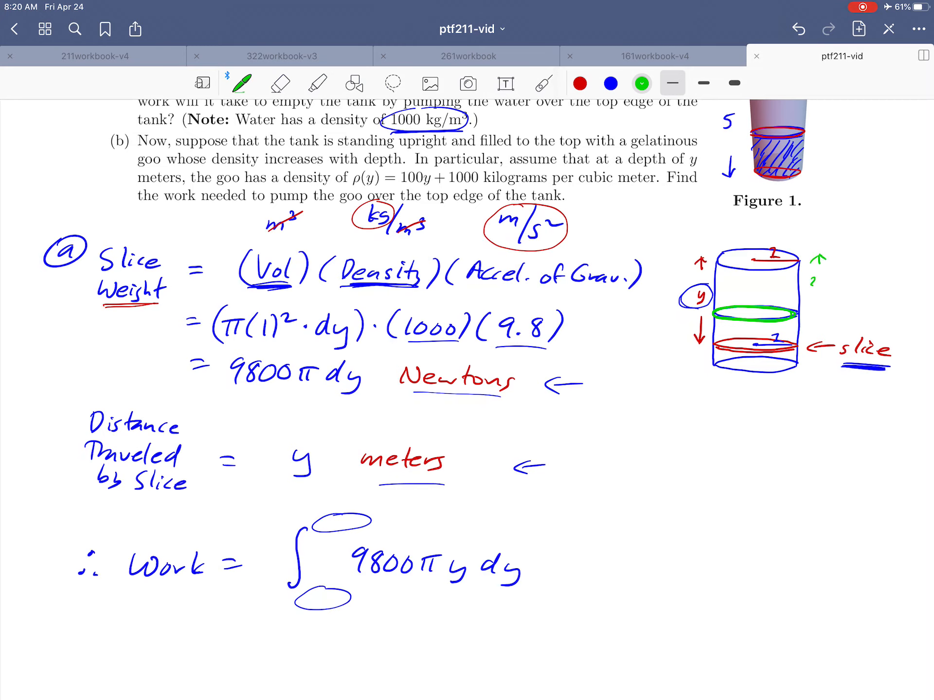
type("2.5")
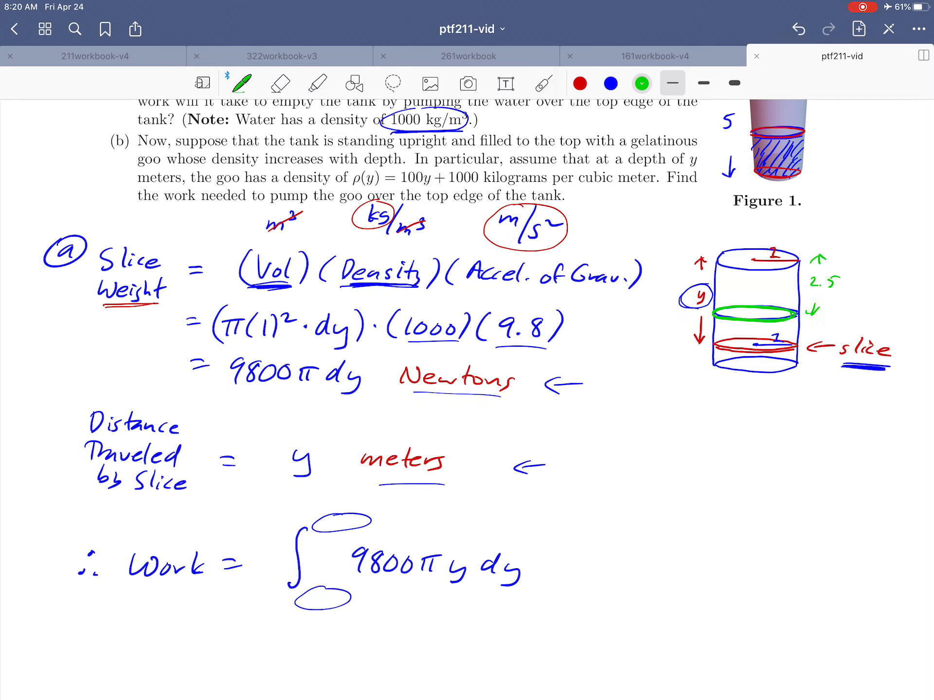
left_click(280, 83)
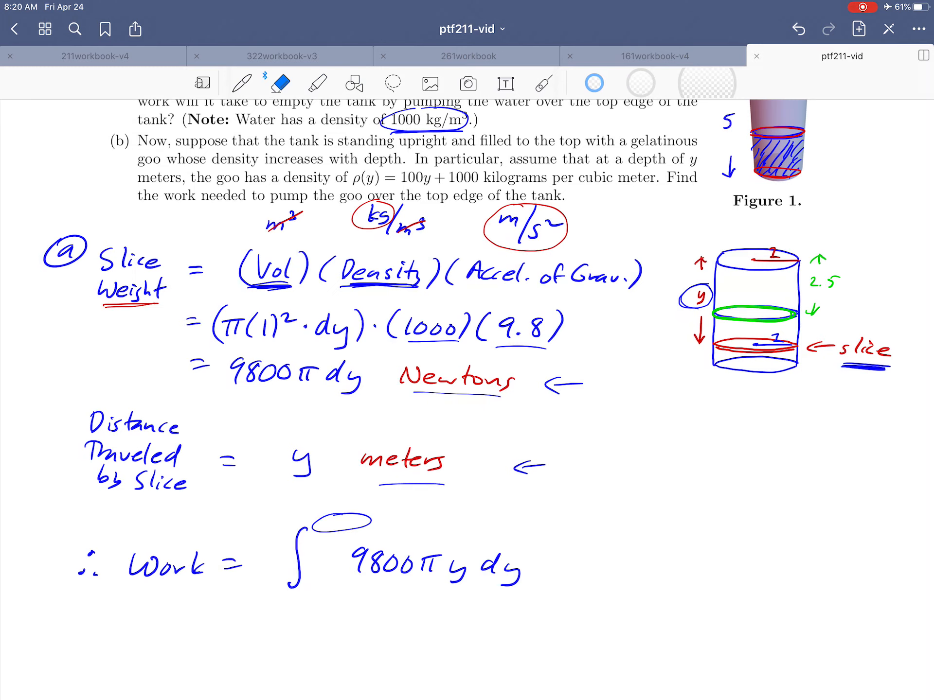
left_click(243, 82)
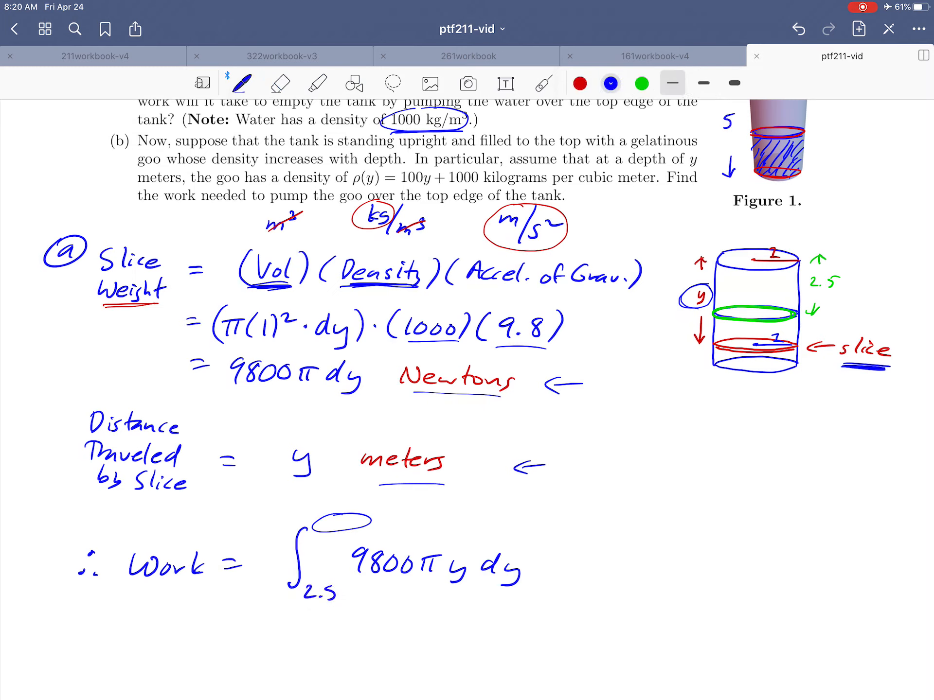
Outline the tank bottom in green 2.5 below and erase the upper limit placeholder
left_click(642, 84)
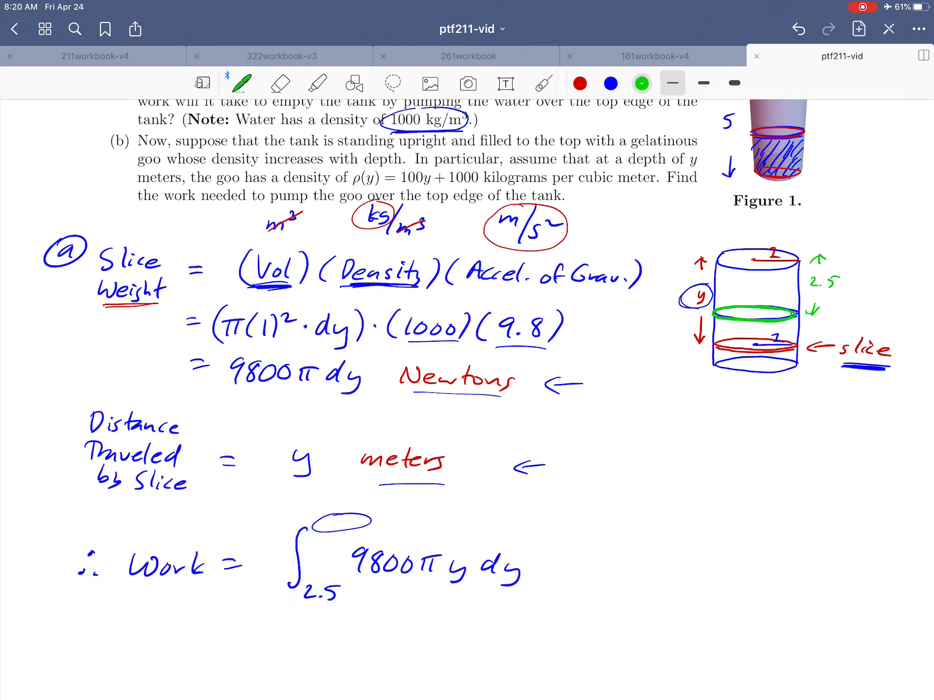
left_click_drag(715, 370, 798, 370)
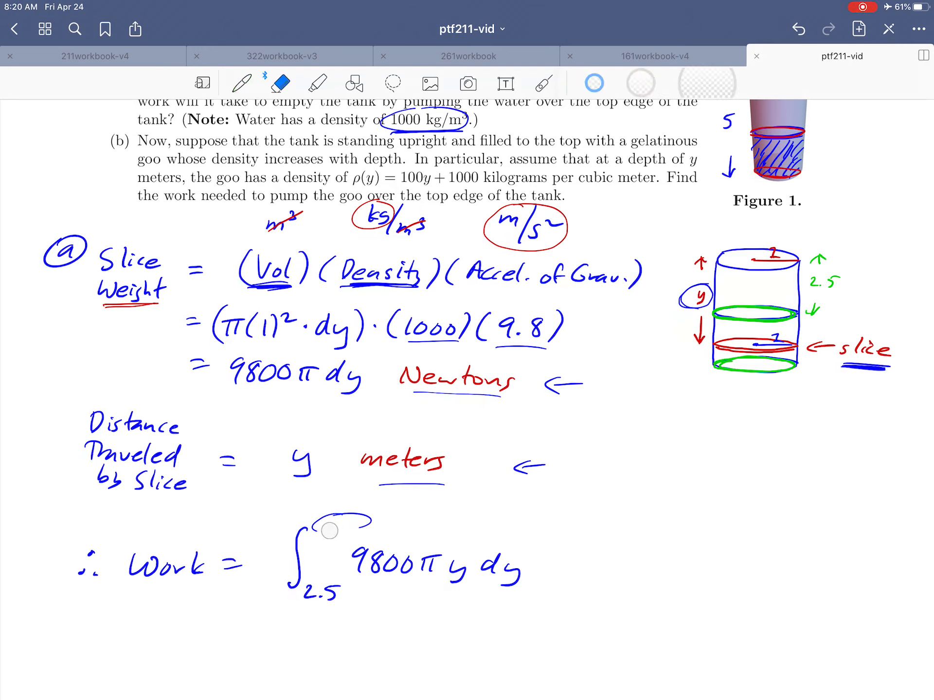
left_click(243, 83)
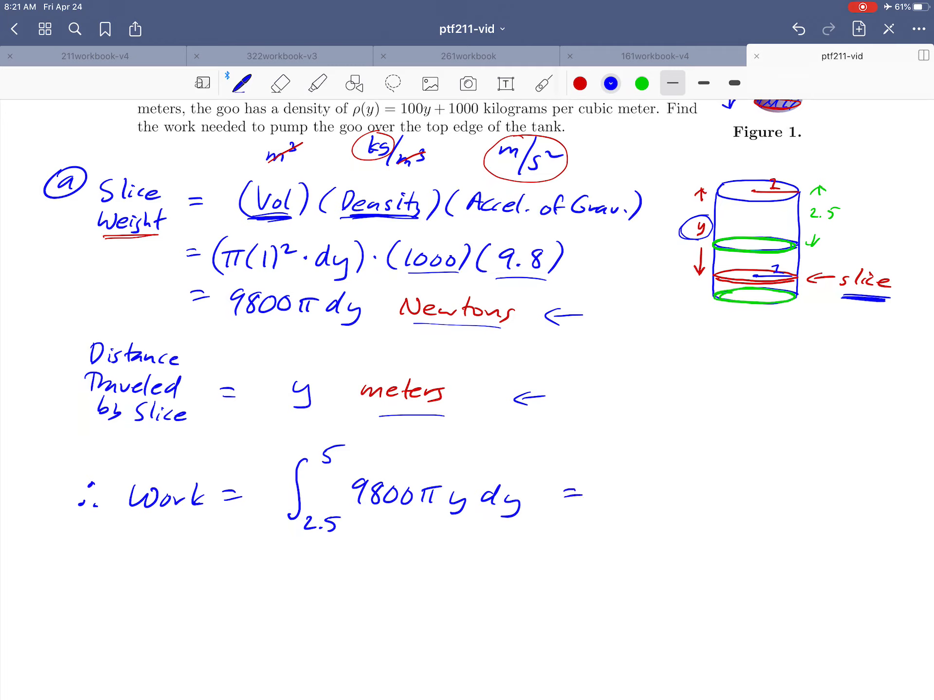
Evaluate the integral as 9800π ∫ y dy = 9800π(5²/2 − 2.5²/2)
type("9800π")
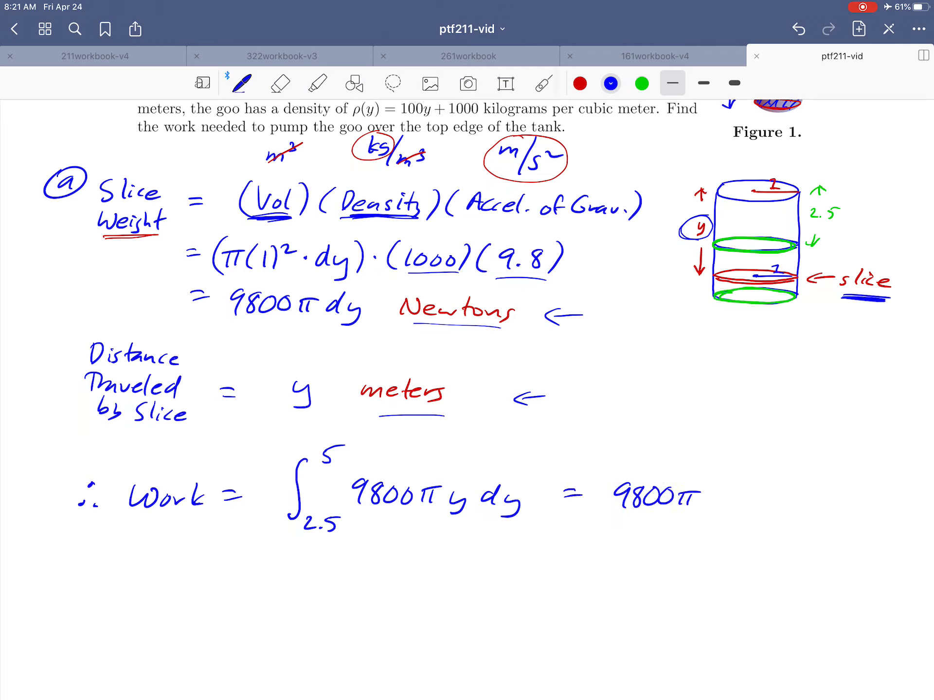
left_click_drag(709, 471, 724, 519)
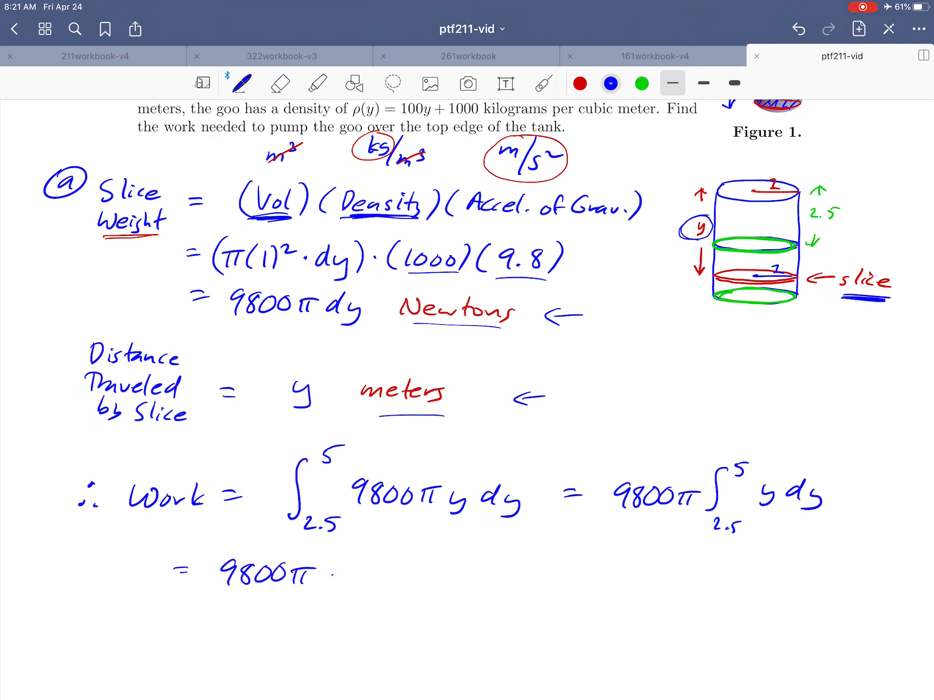
type("y²/2|")
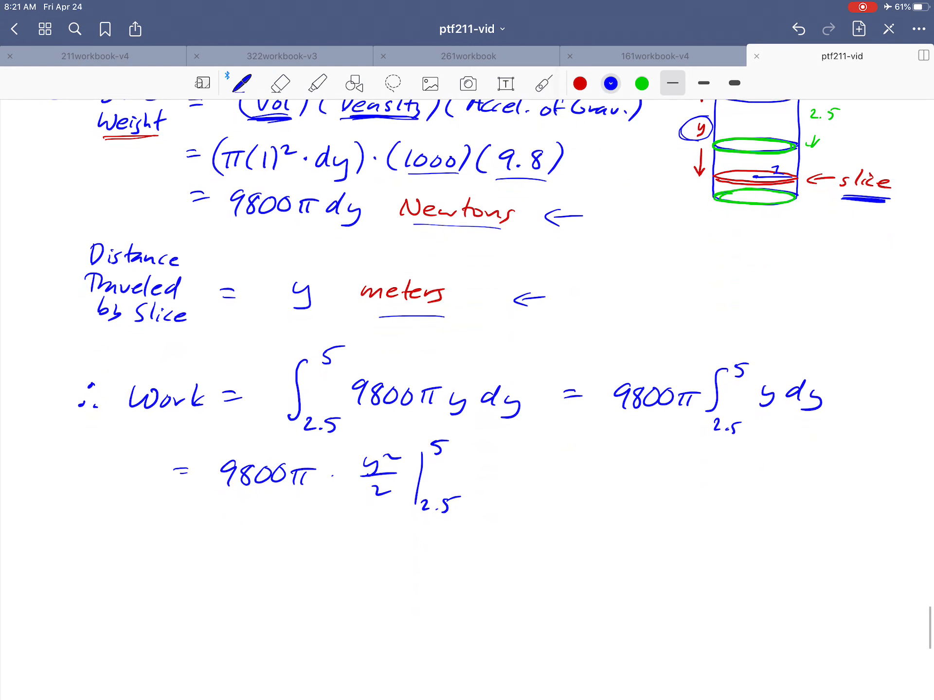
type("= 980")
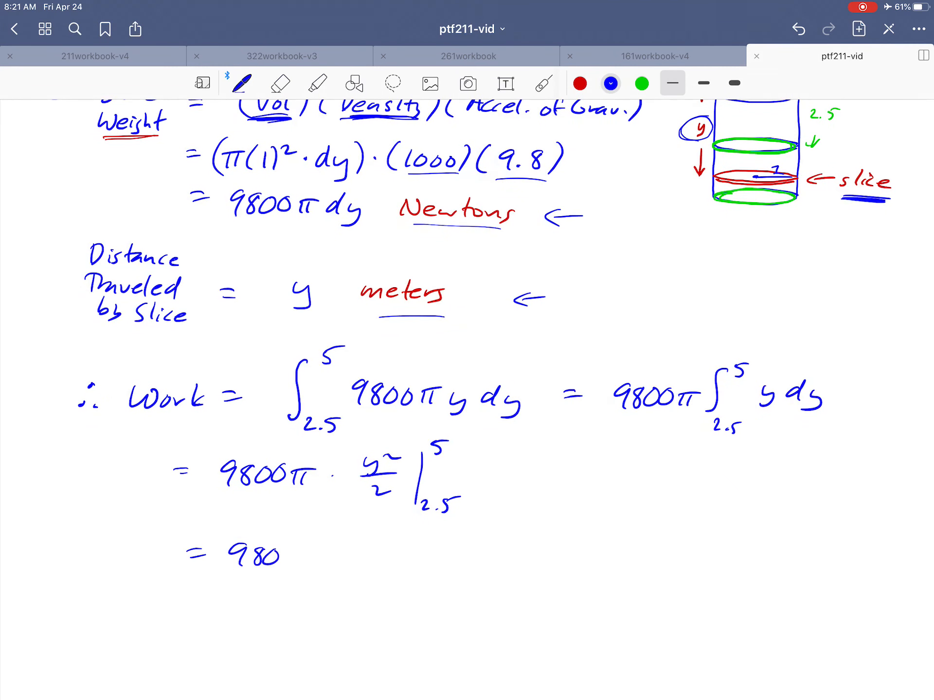
type("9800π (5²/2 - 2.5²")
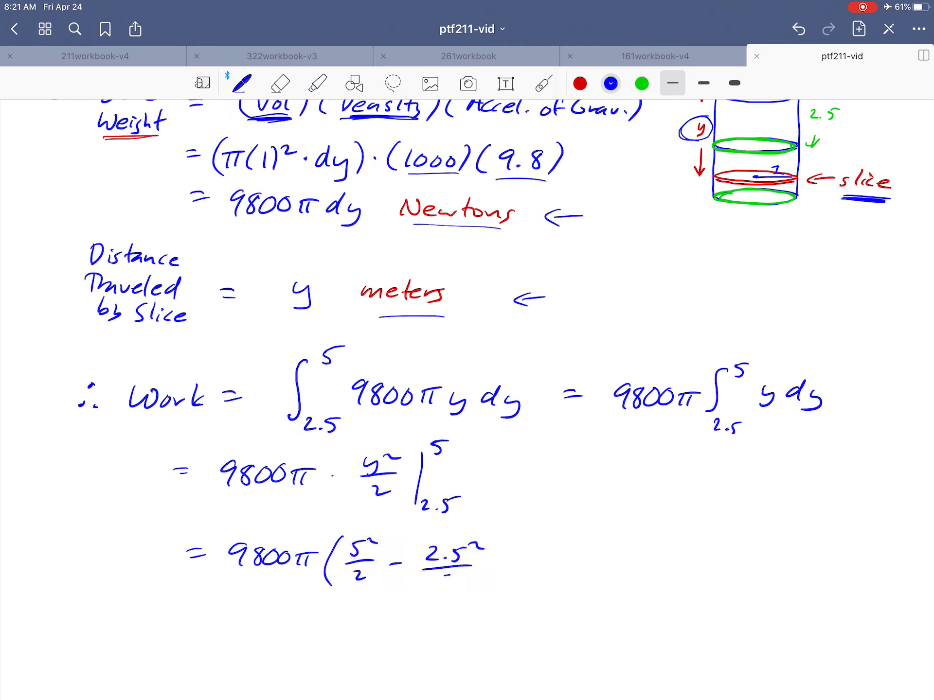
left_click_drag(452, 542, 500, 563)
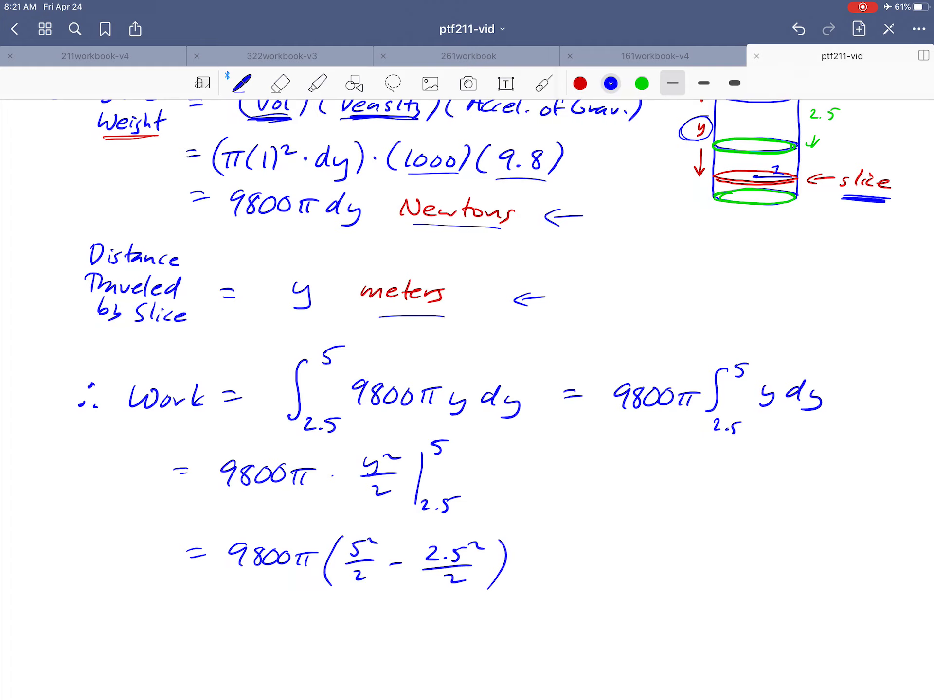
Write the answer ≈ 288,634 Joules and circle it
left_click_drag(536, 560, 556, 564)
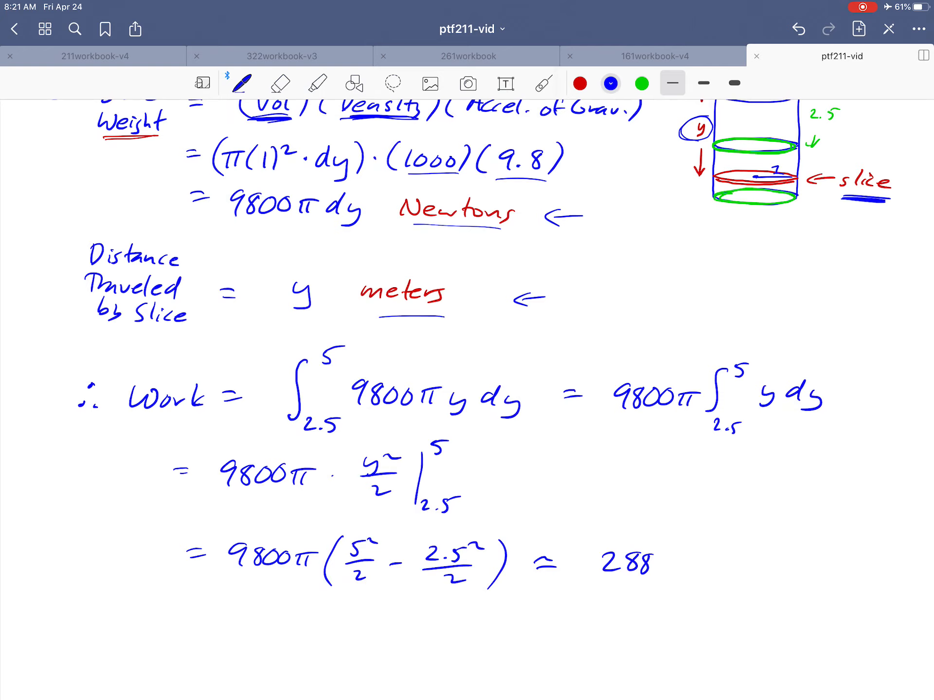
type(",6")
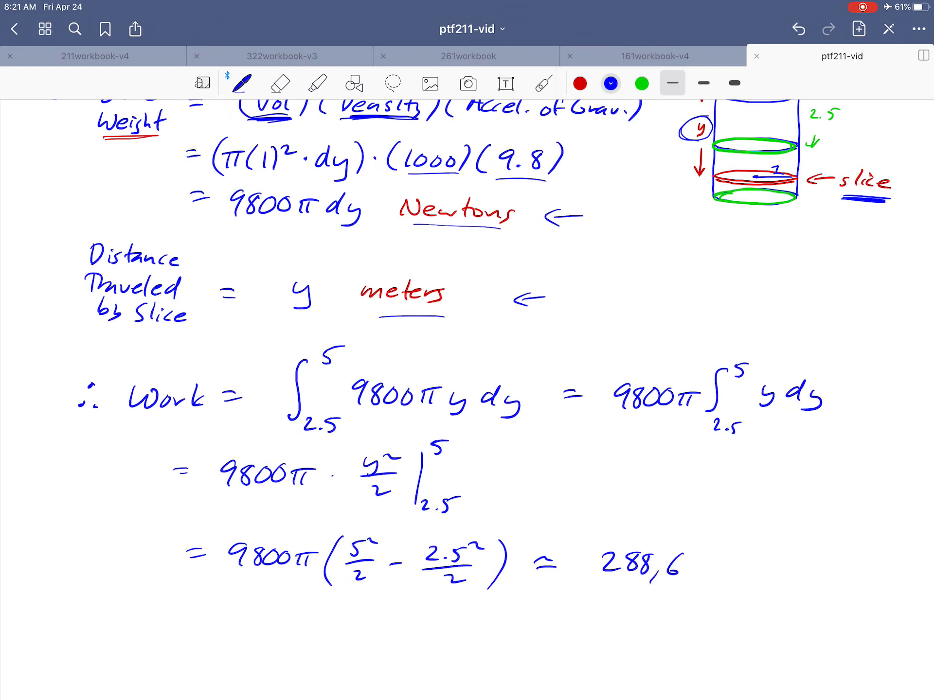
type("34")
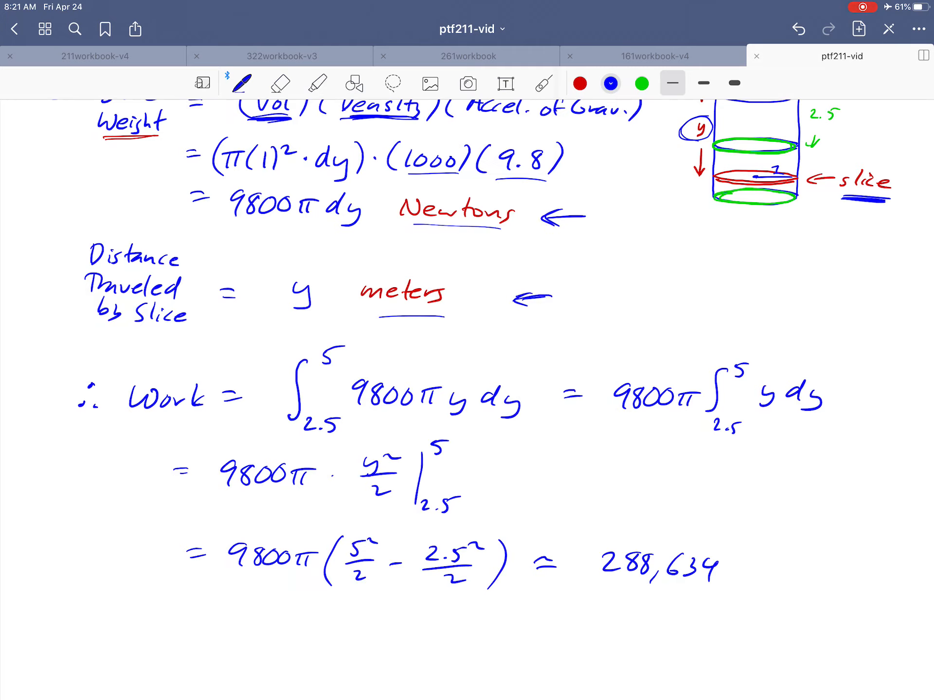
type("Joules")
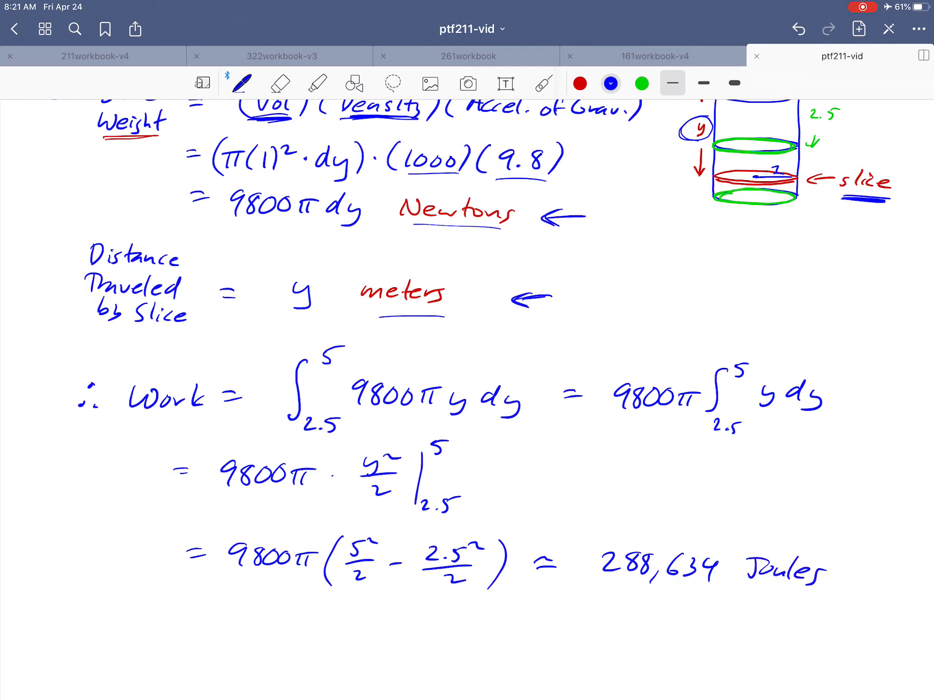
left_click_drag(596, 567, 852, 572)
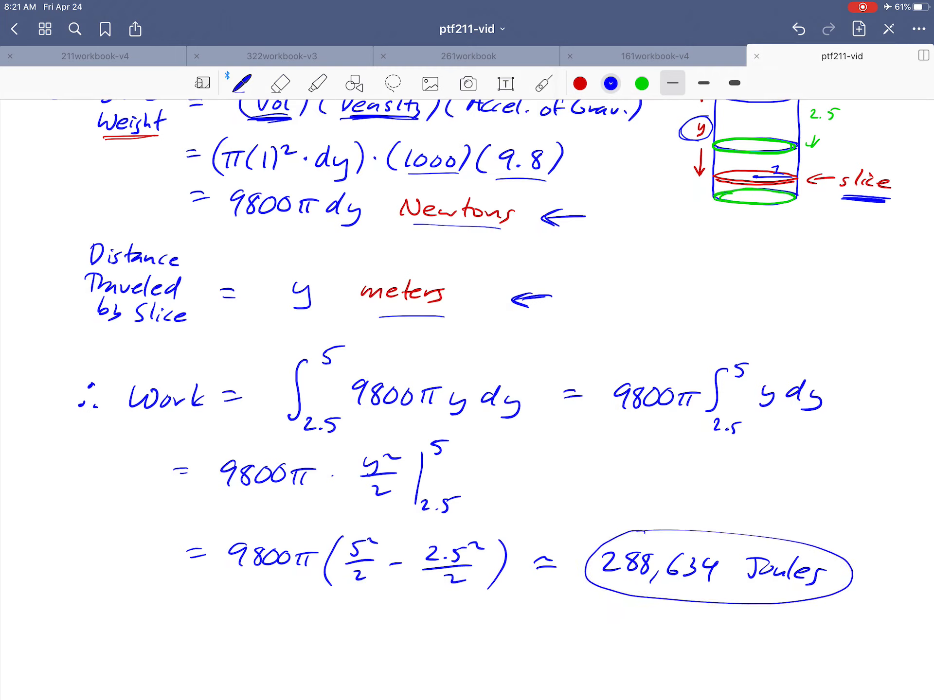